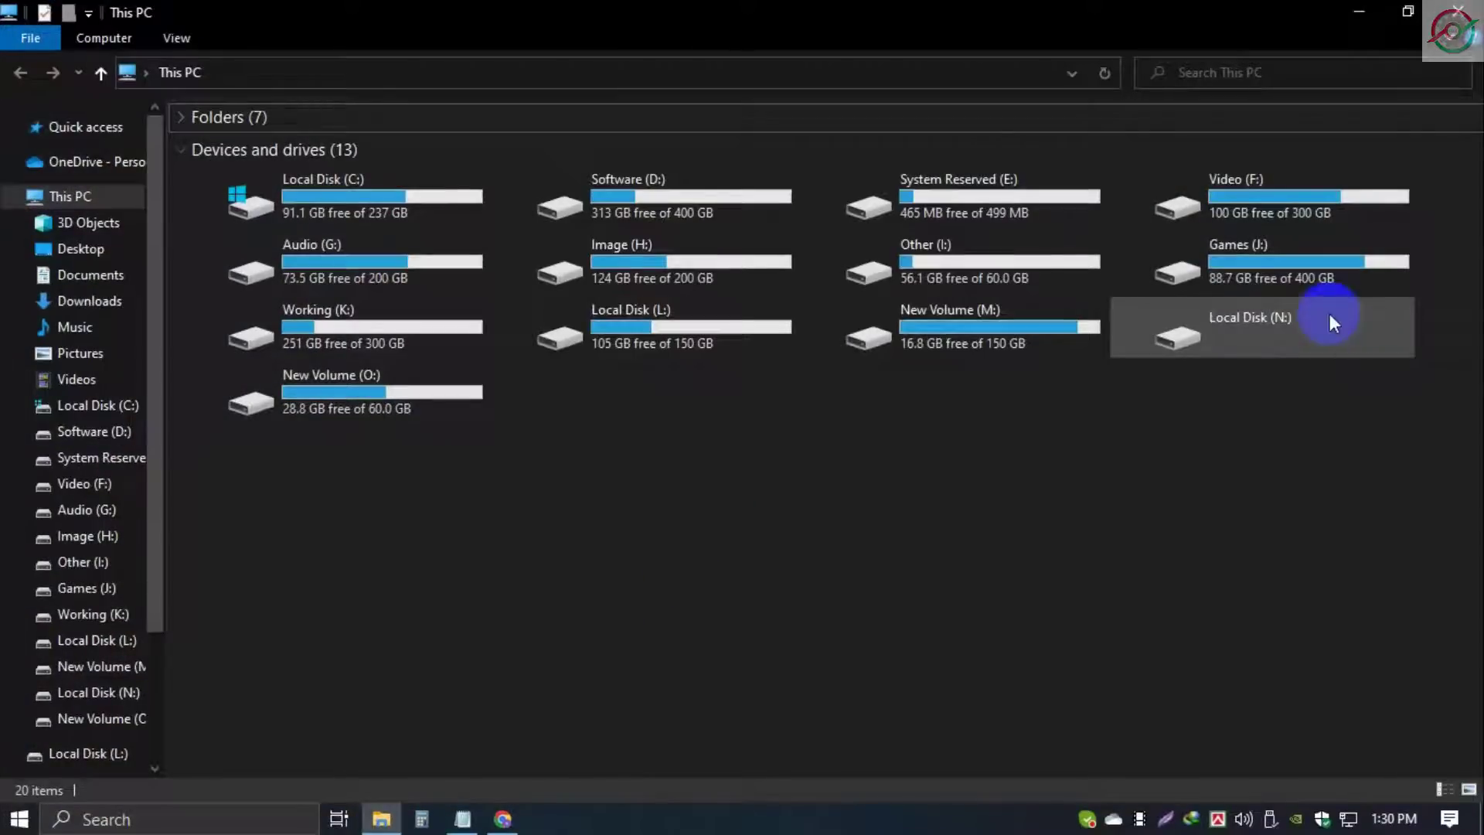
# - Try opening drive N:, dismiss its not-accessible error, and check its empty properties
pyautogui.click(1248, 327)
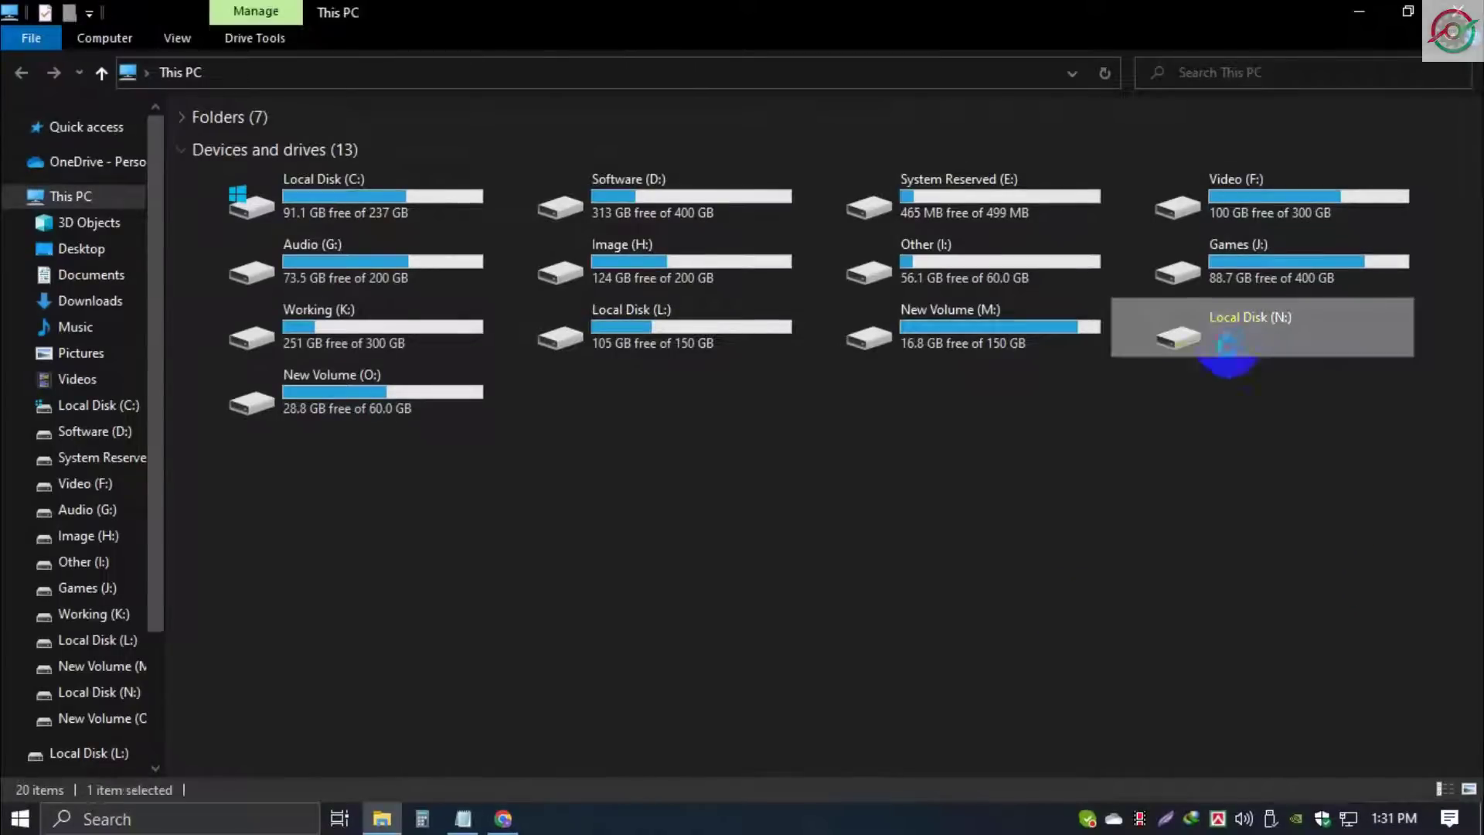
pyautogui.doubleClick(1250, 336)
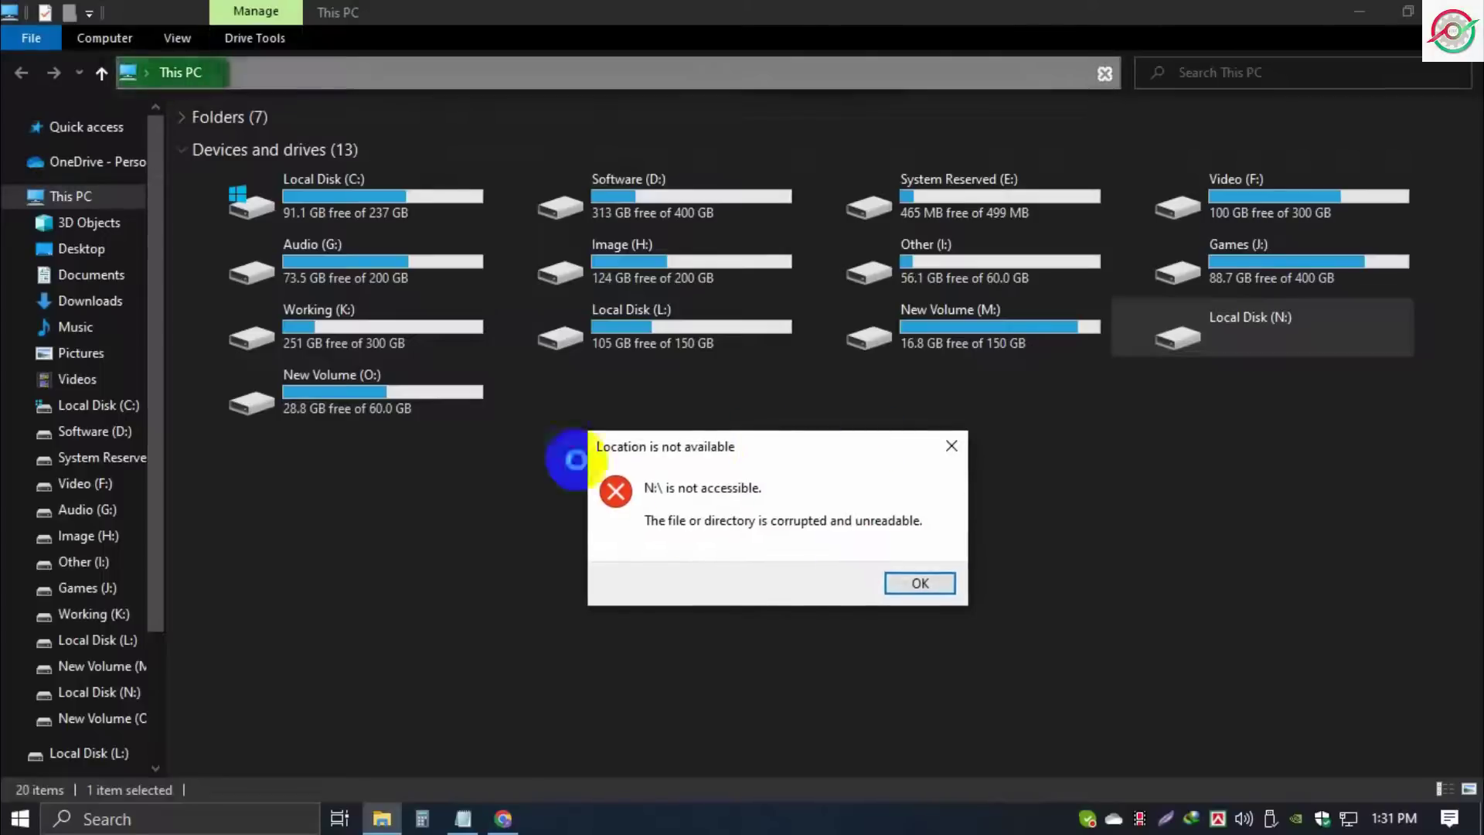
pyautogui.click(918, 582)
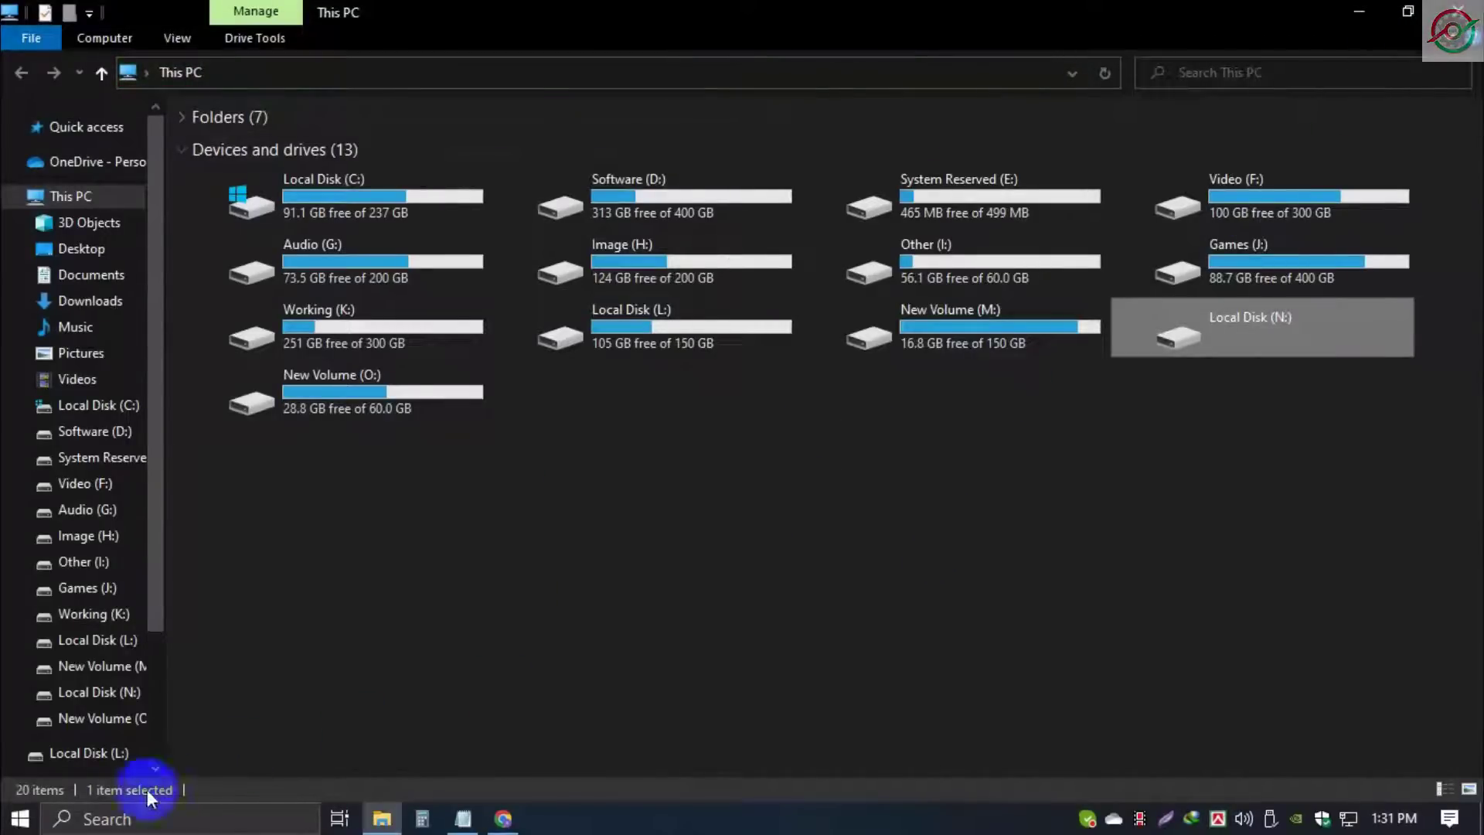
pyautogui.click(1249, 327)
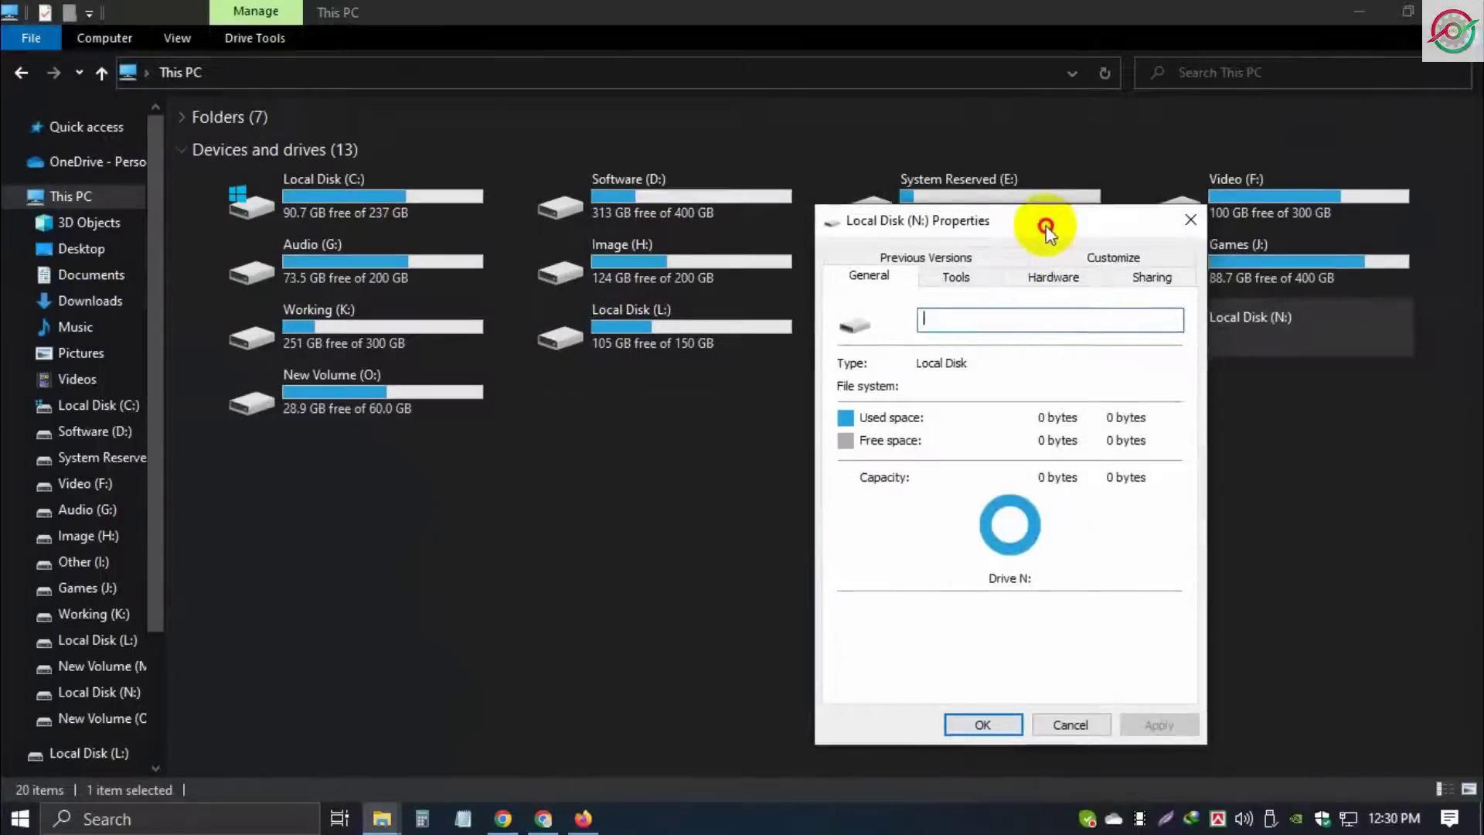
pyautogui.click(1071, 725)
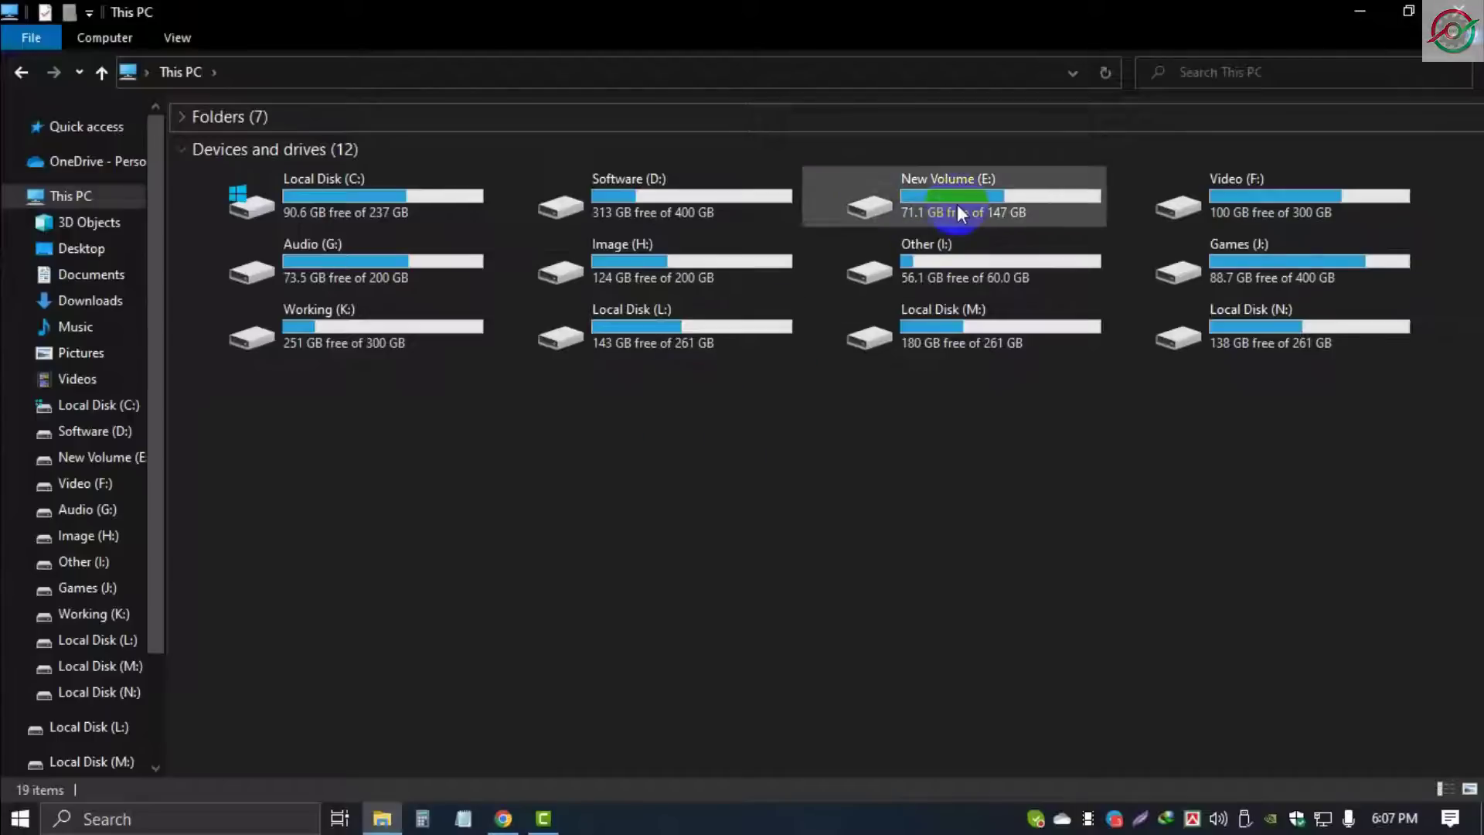
# - Run Disk Cleanup on New Volume (E:), including system files, and delete the files
pyautogui.click(952, 196)
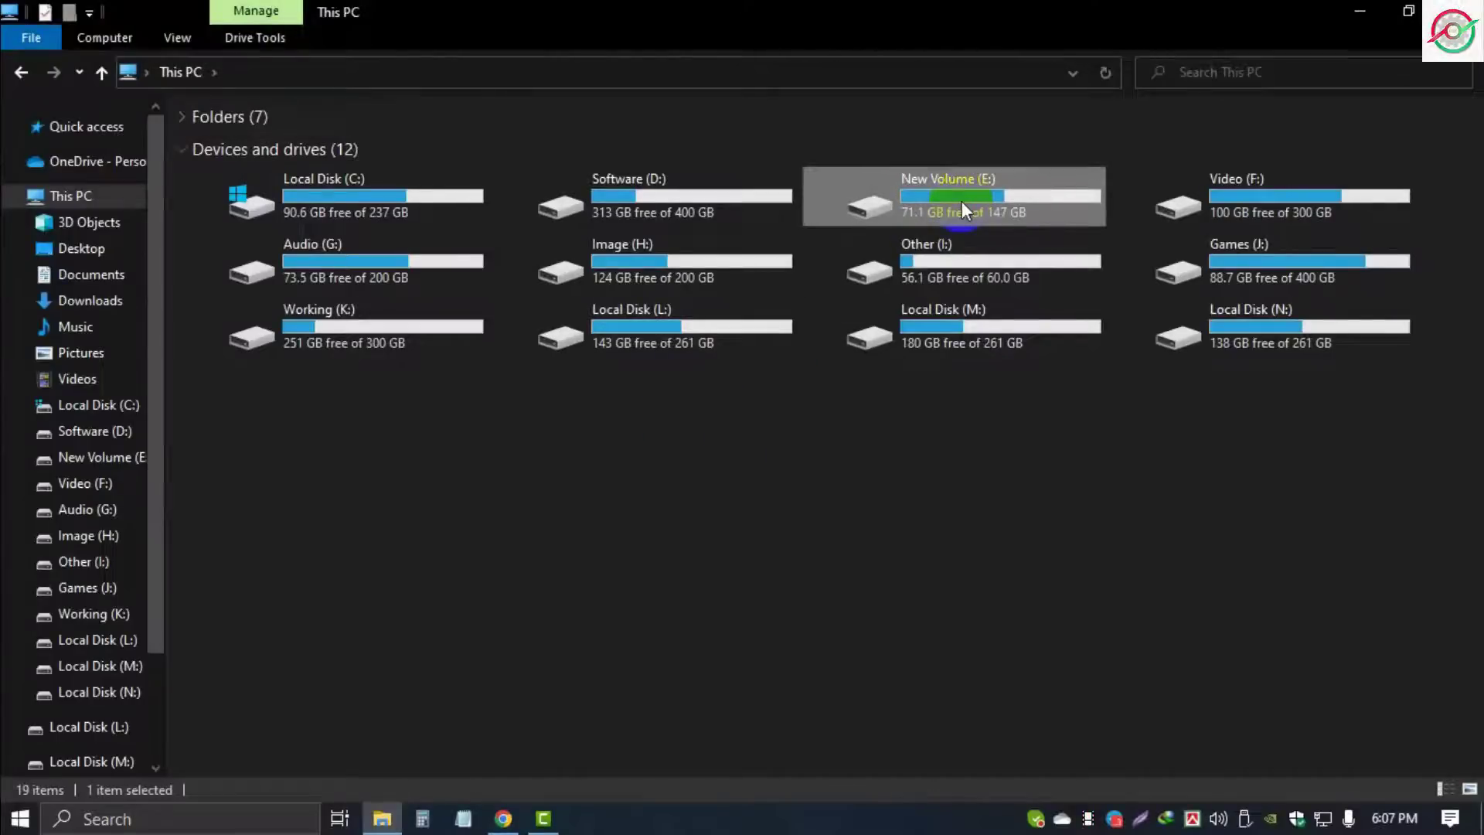
pyautogui.rightClick(961, 199)
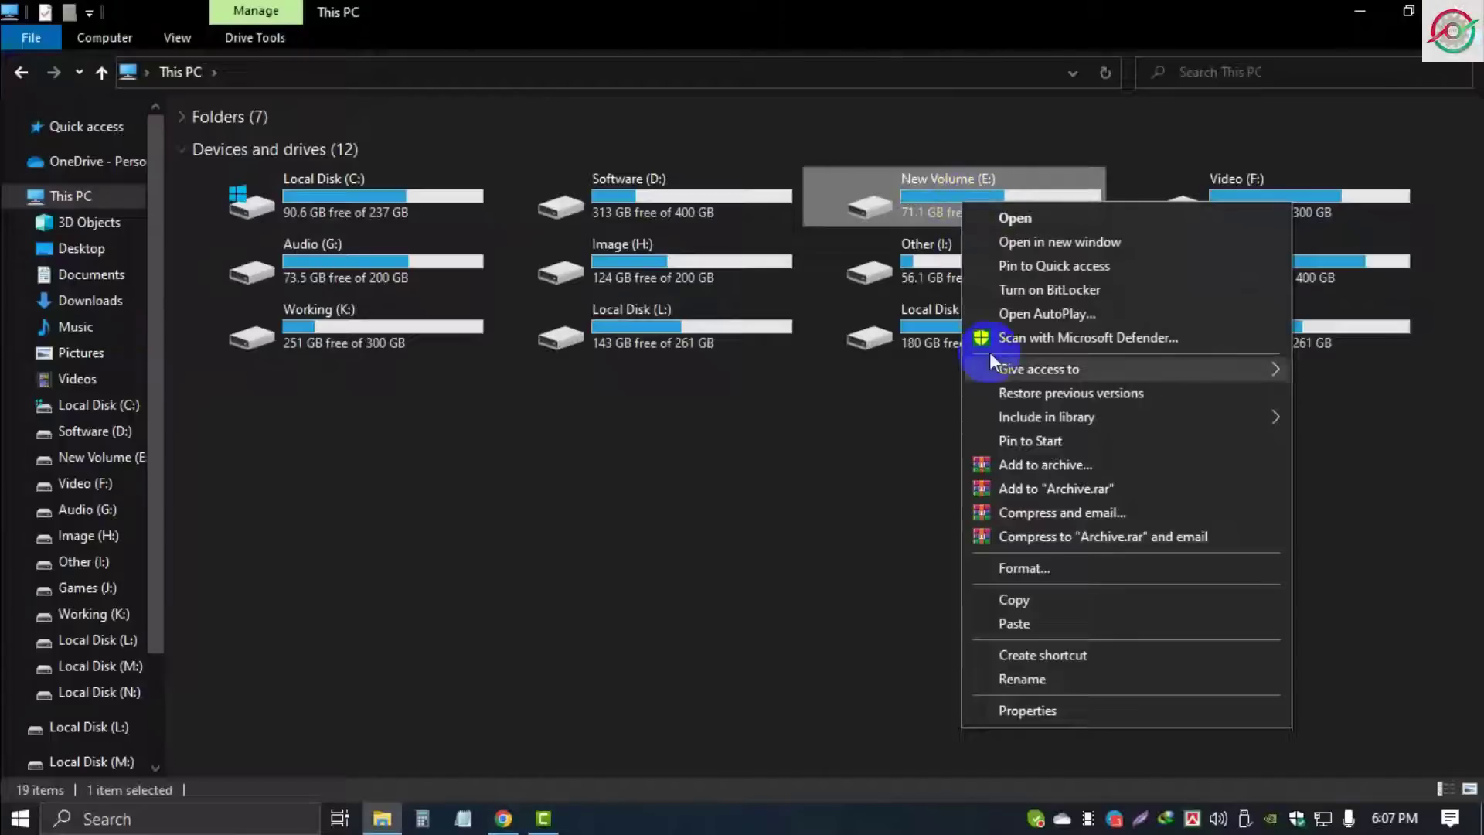
pyautogui.click(1027, 709)
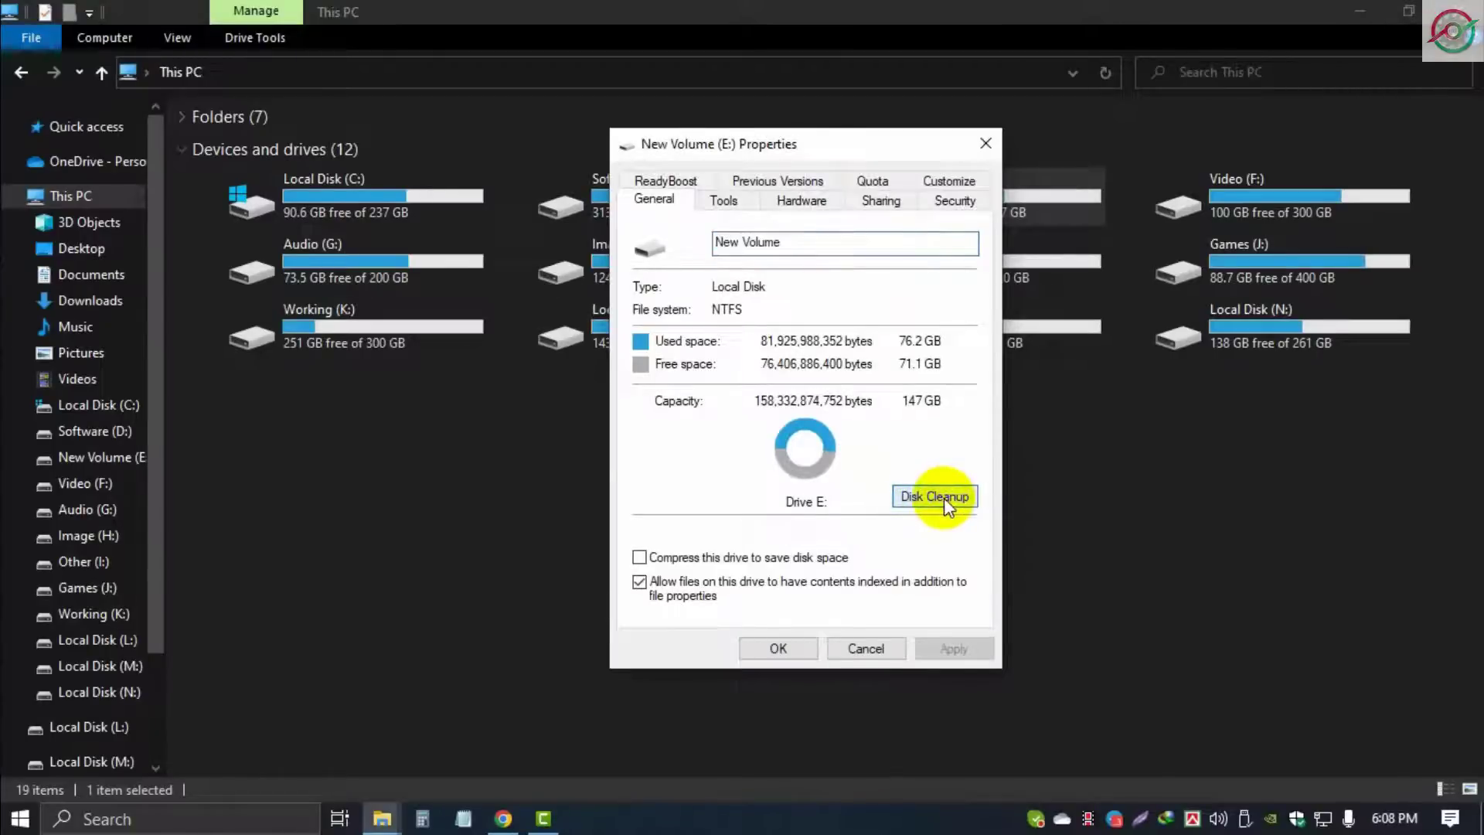
pyautogui.click(934, 496)
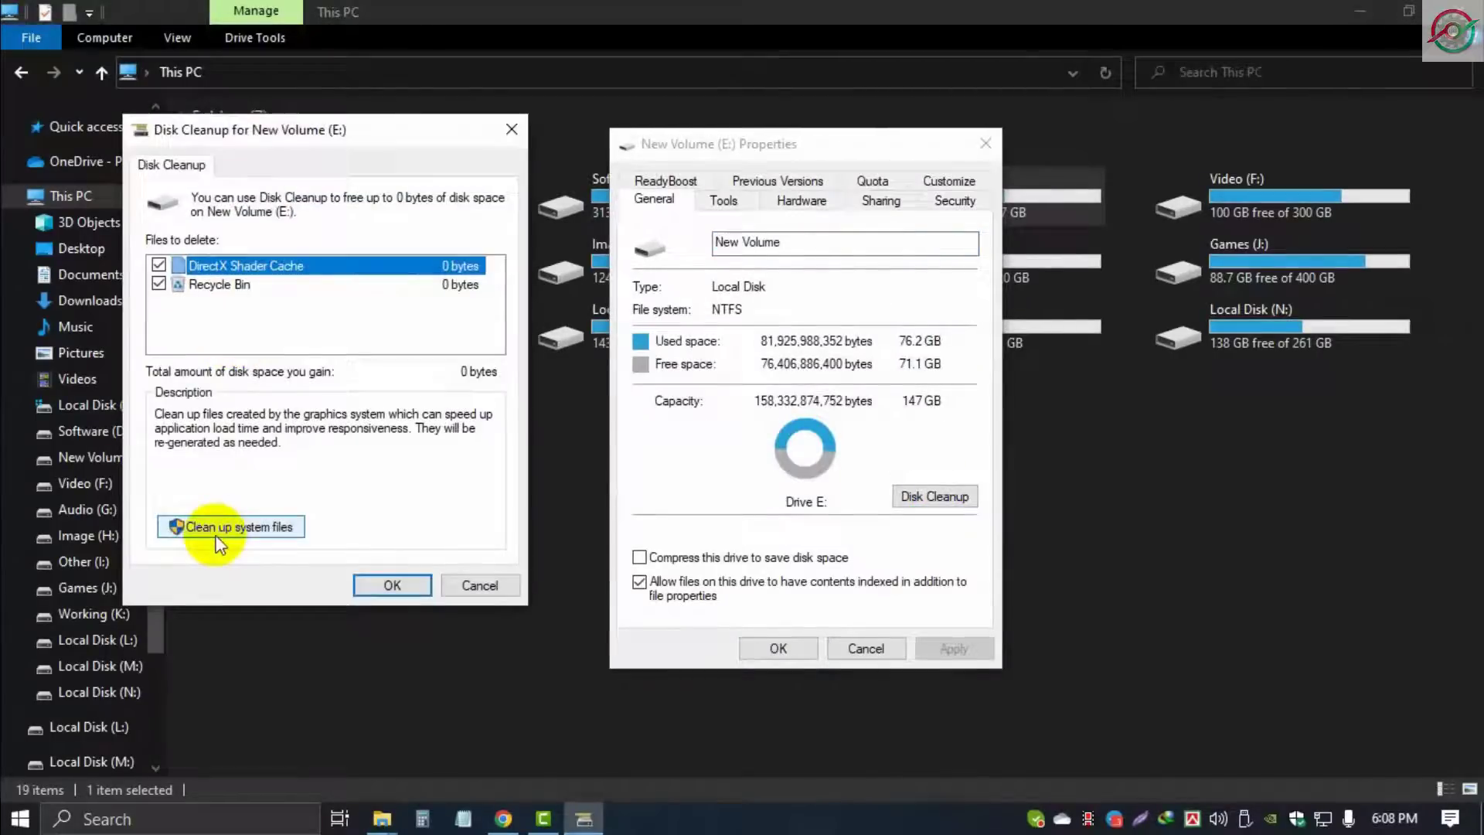
pyautogui.click(240, 526)
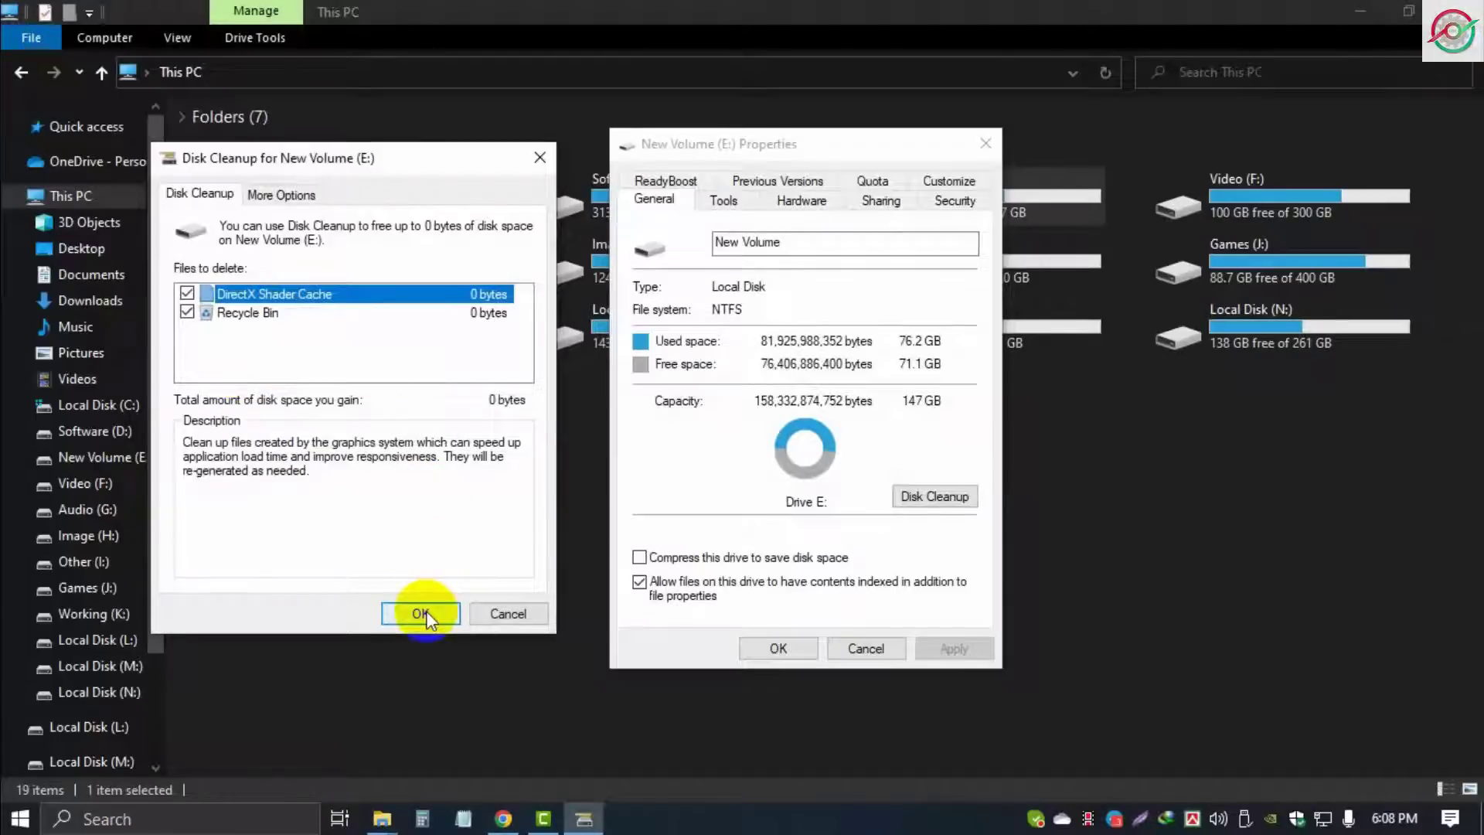
pyautogui.click(419, 613)
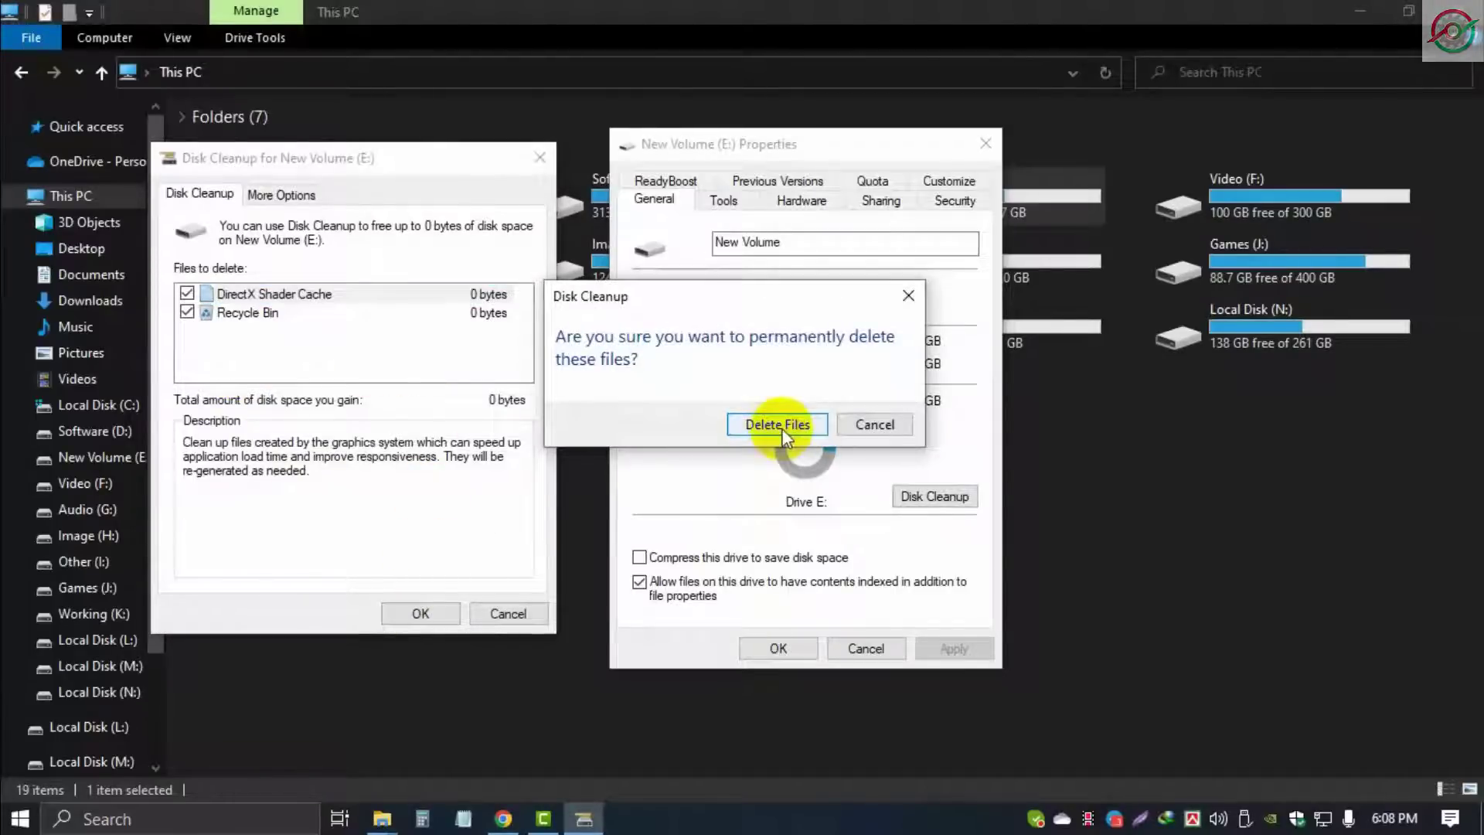
pyautogui.click(776, 425)
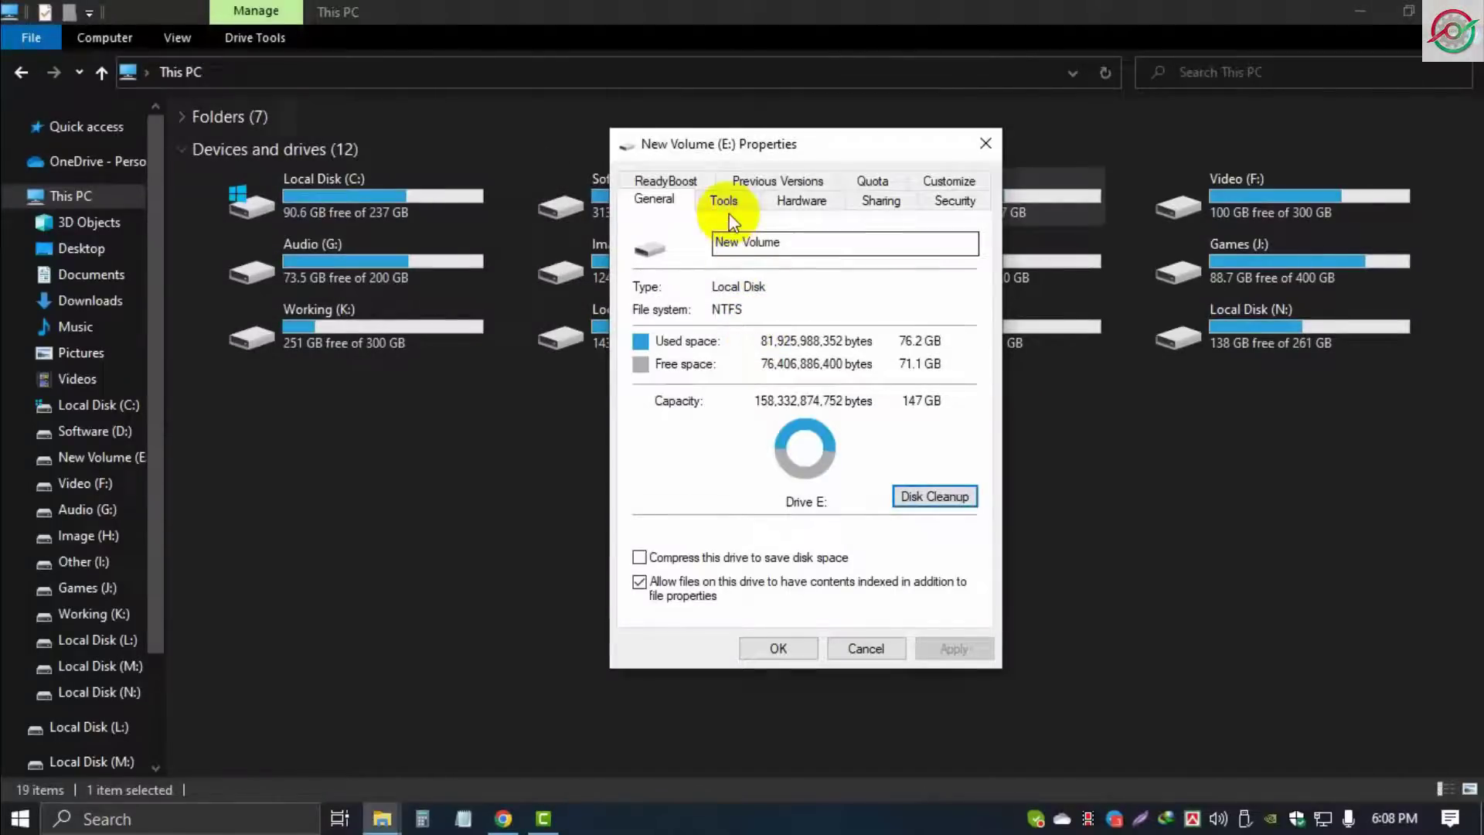
# - Run an error-checking scan of New Volume (E:), which reports no errors
pyautogui.click(724, 200)
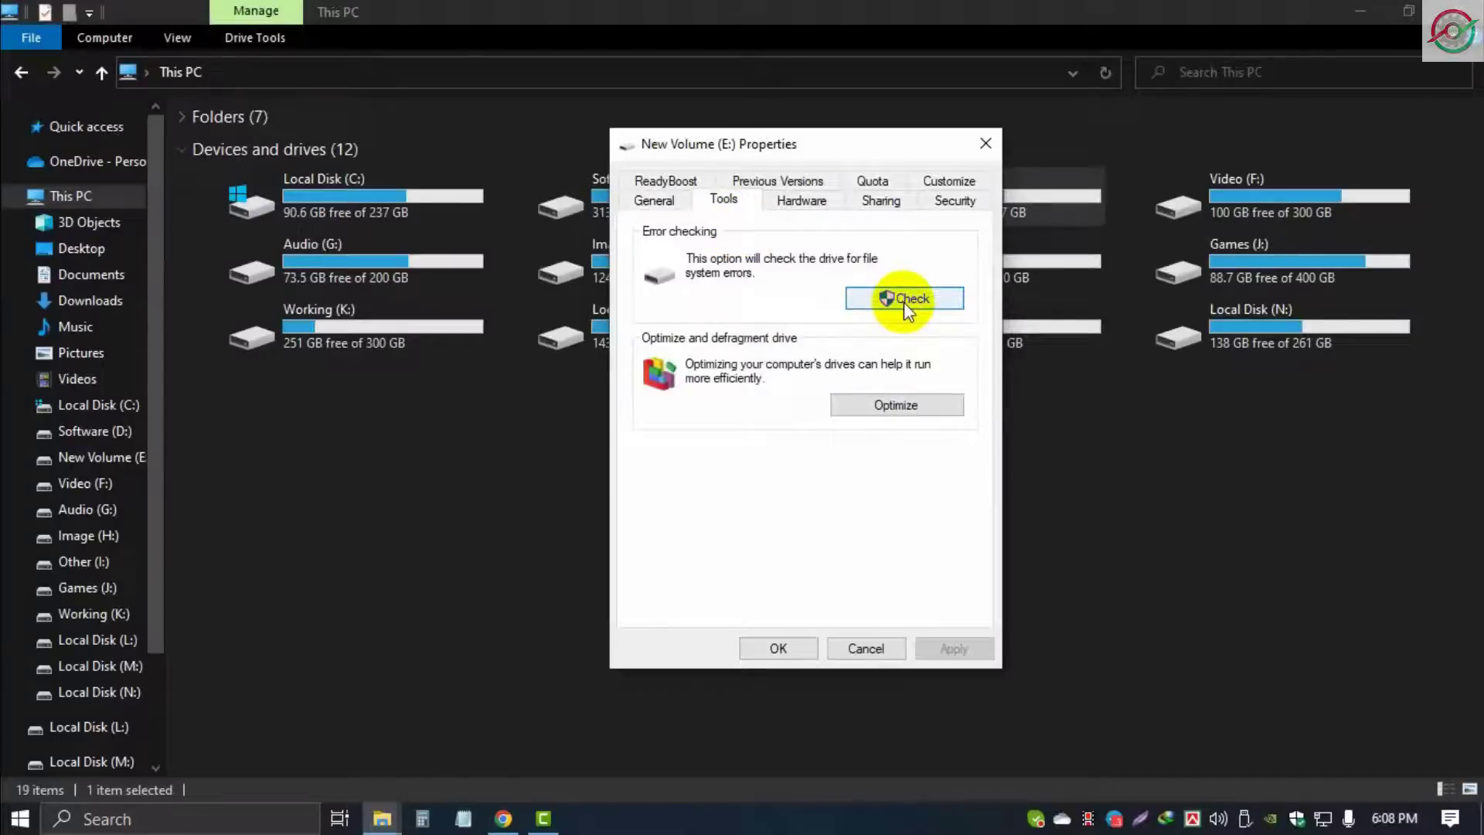
pyautogui.click(903, 299)
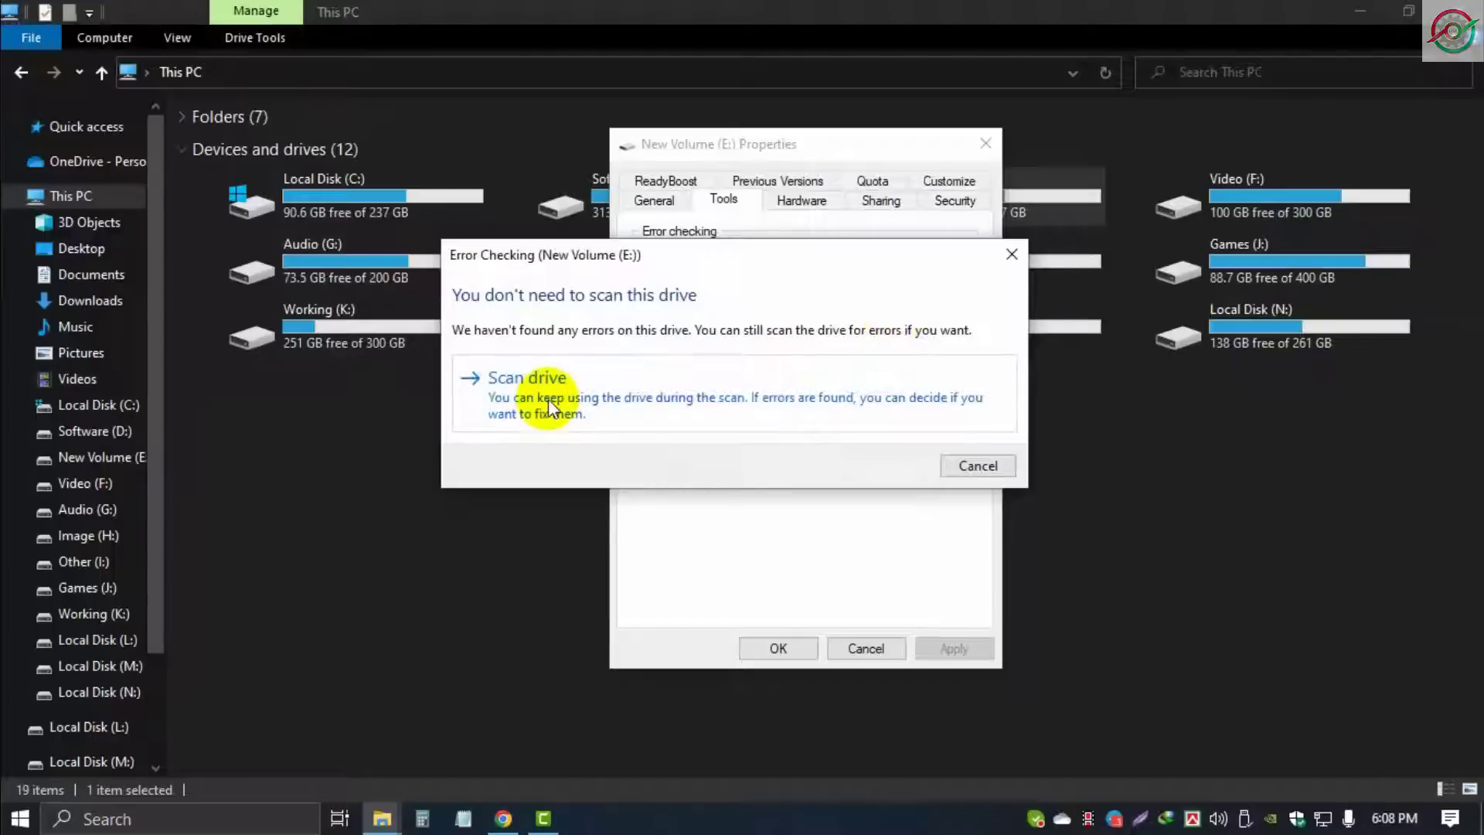
pyautogui.click(529, 376)
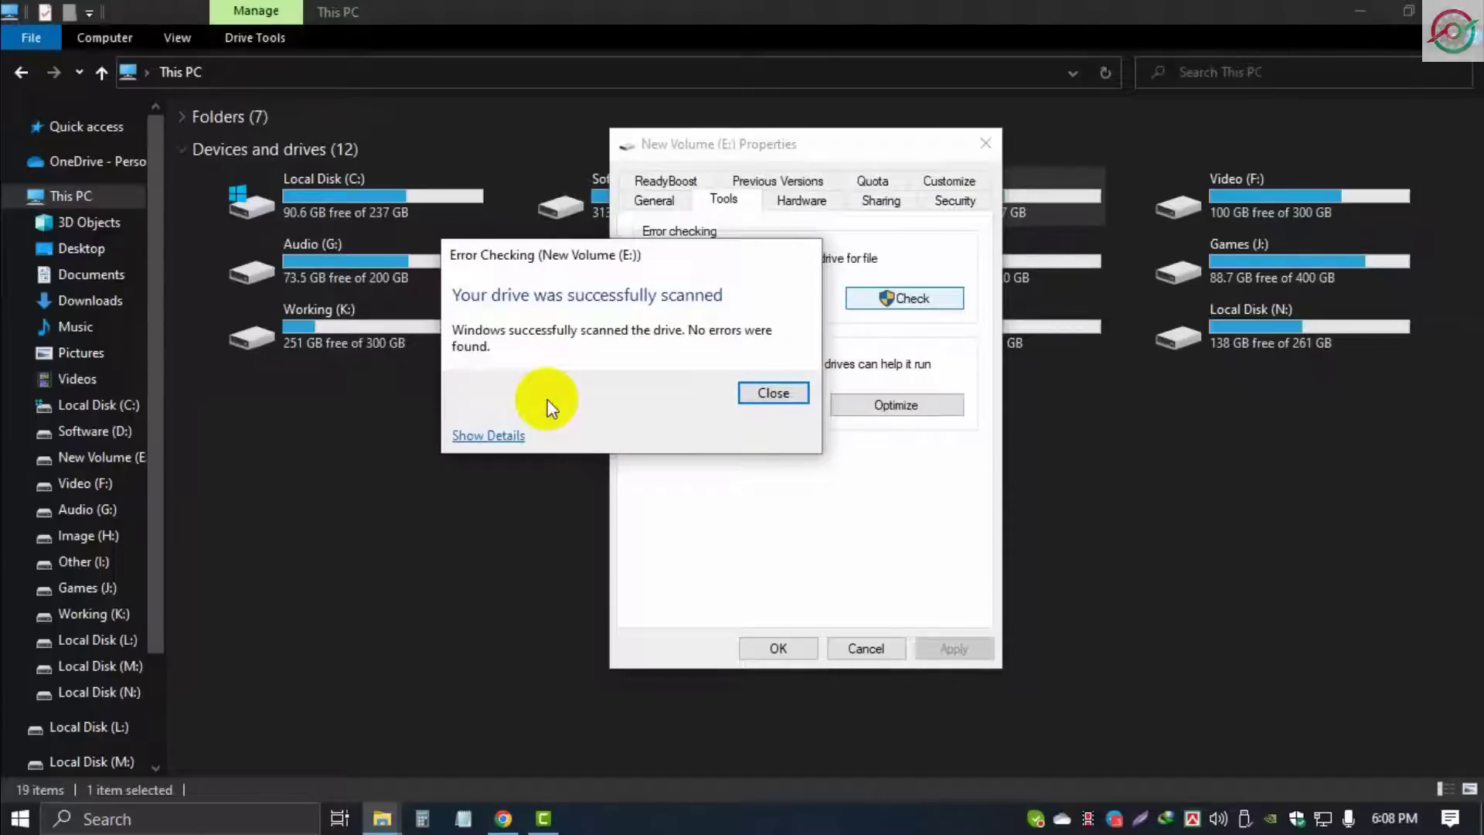
pyautogui.click(772, 393)
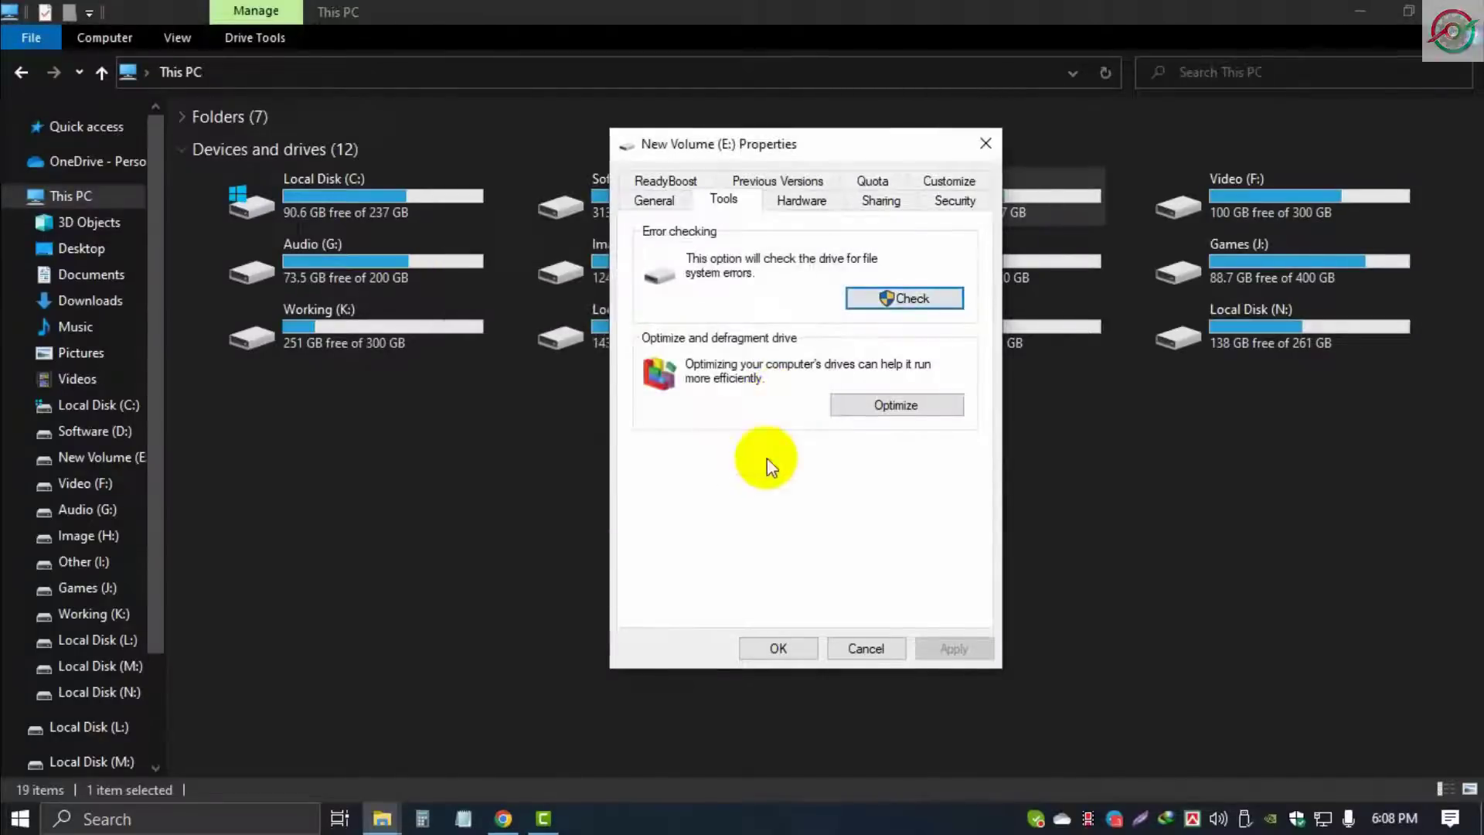
# - Analyze New Volume (E:) at 0% fragmented, then start optimizing it
pyautogui.click(894, 404)
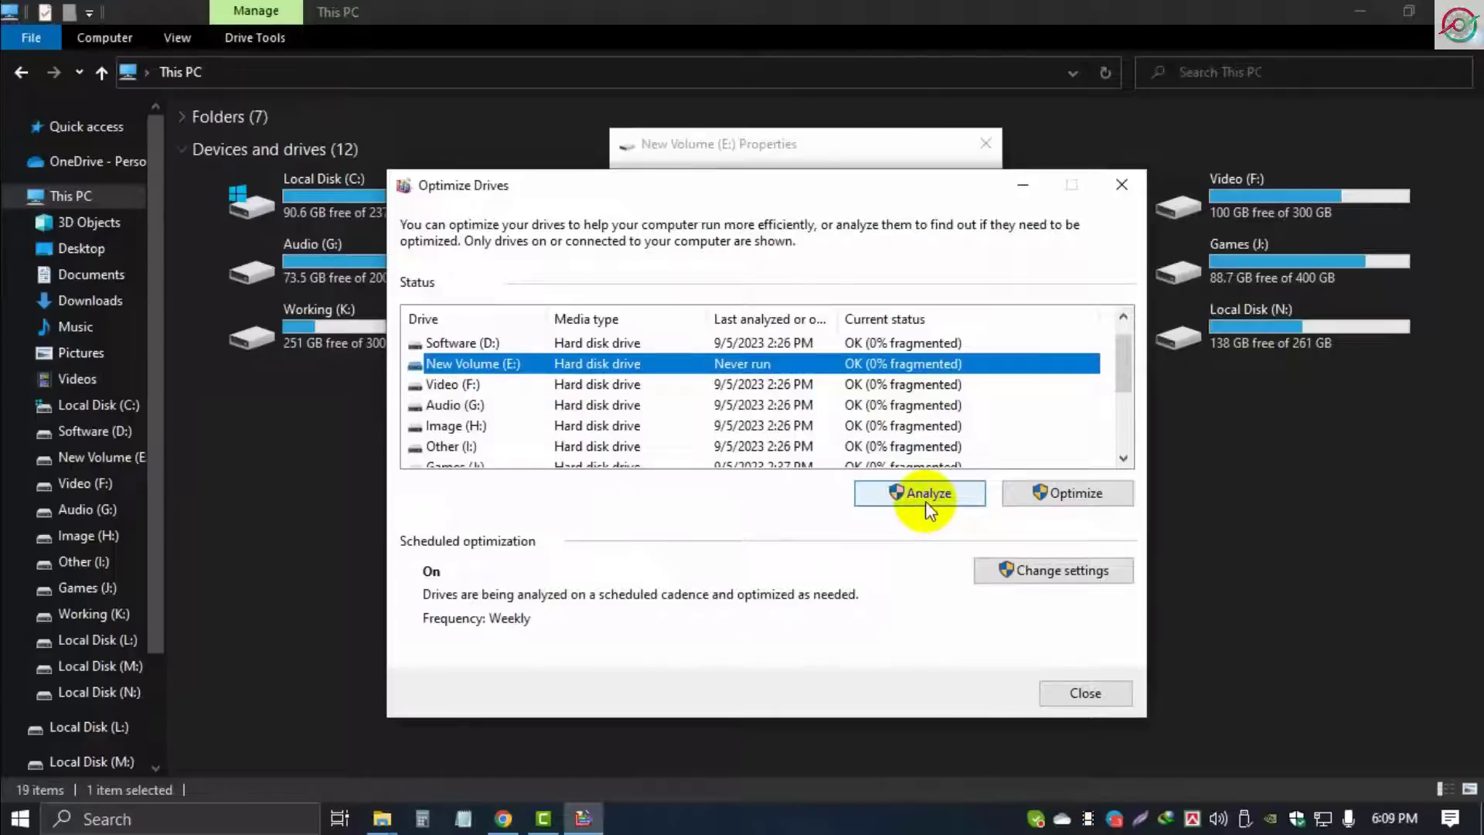
pyautogui.click(919, 493)
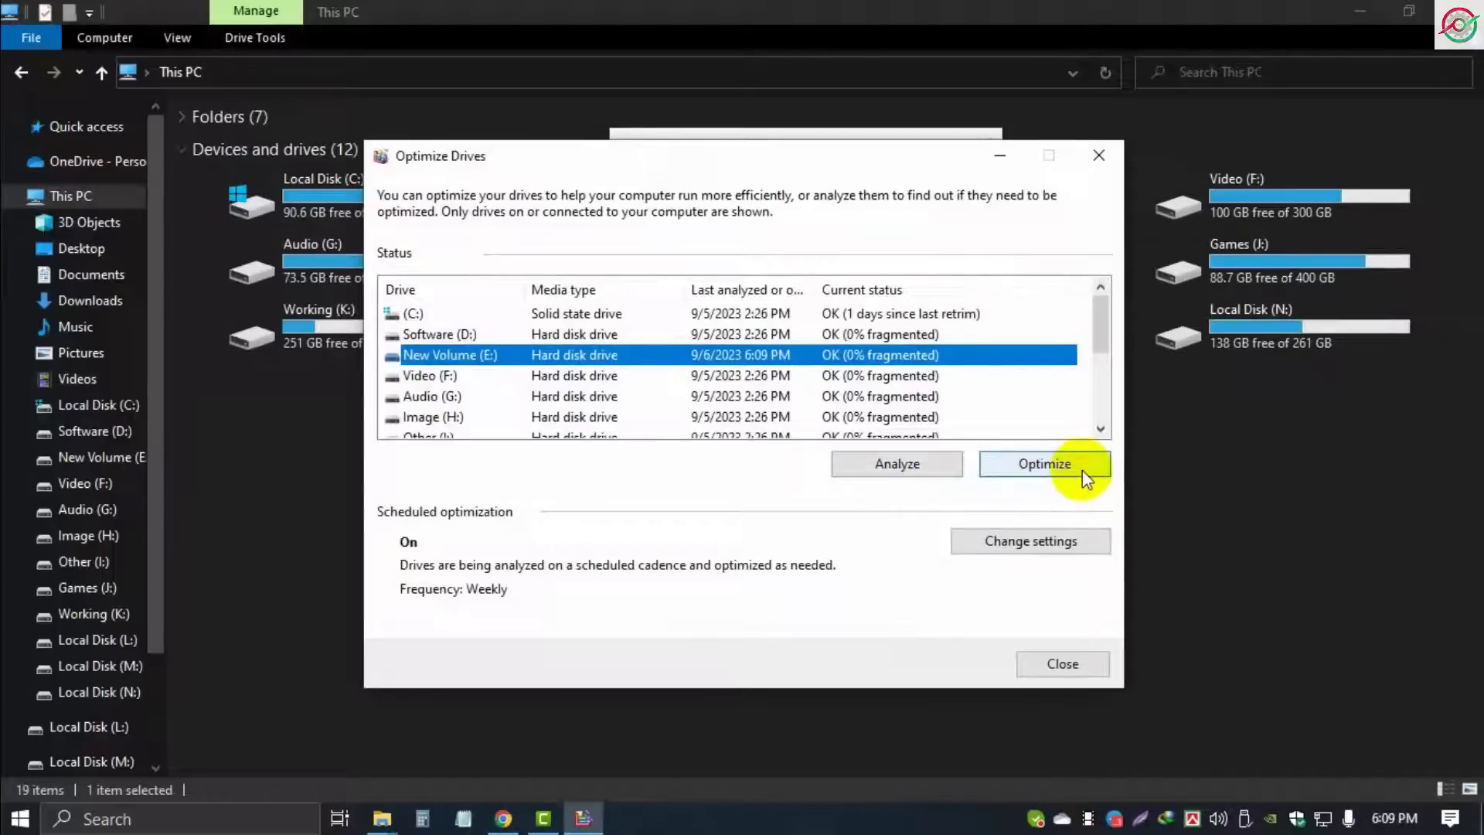
pyautogui.click(1045, 464)
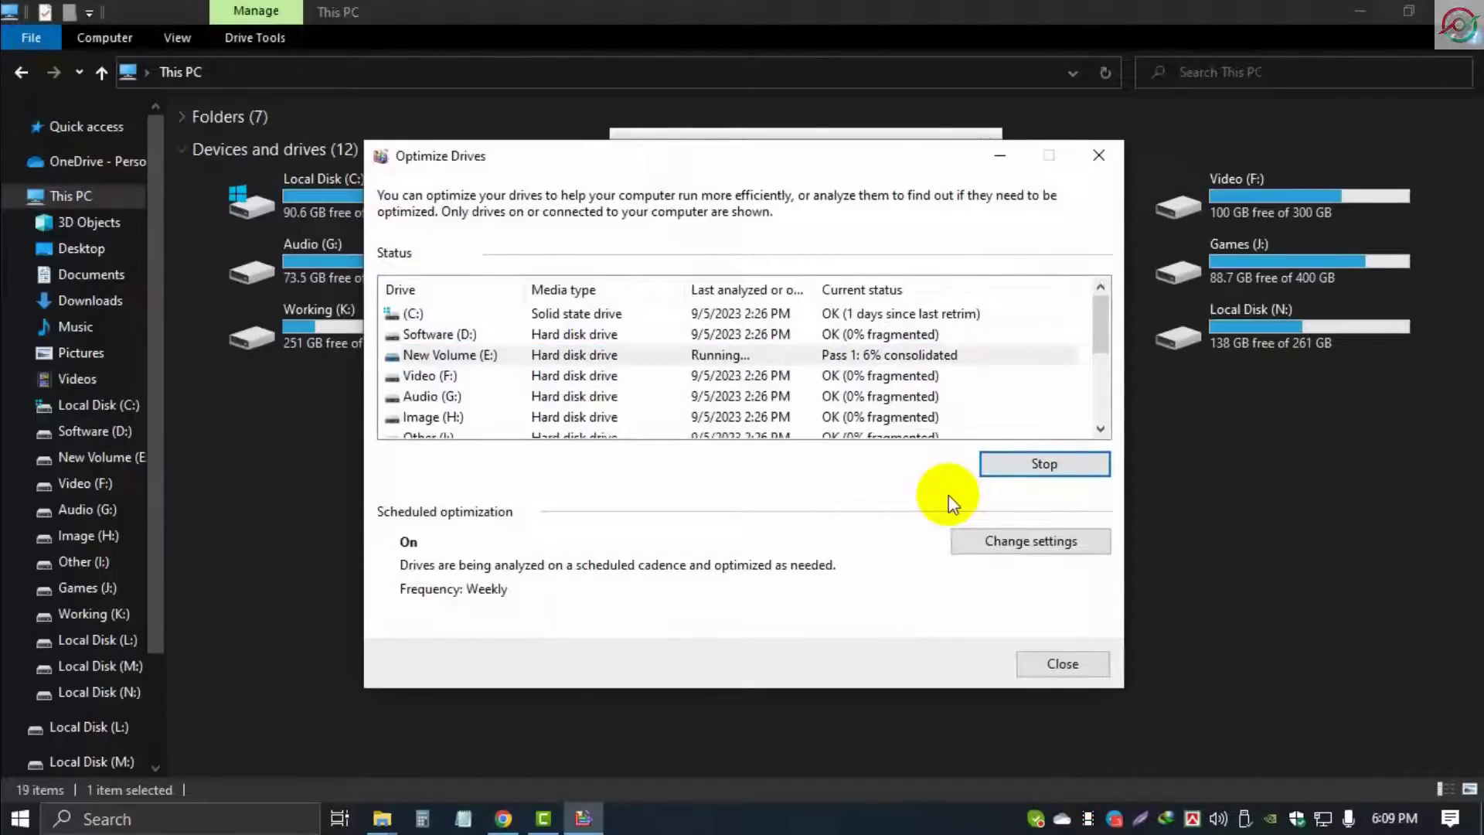
pyautogui.moveTo(1018, 396)
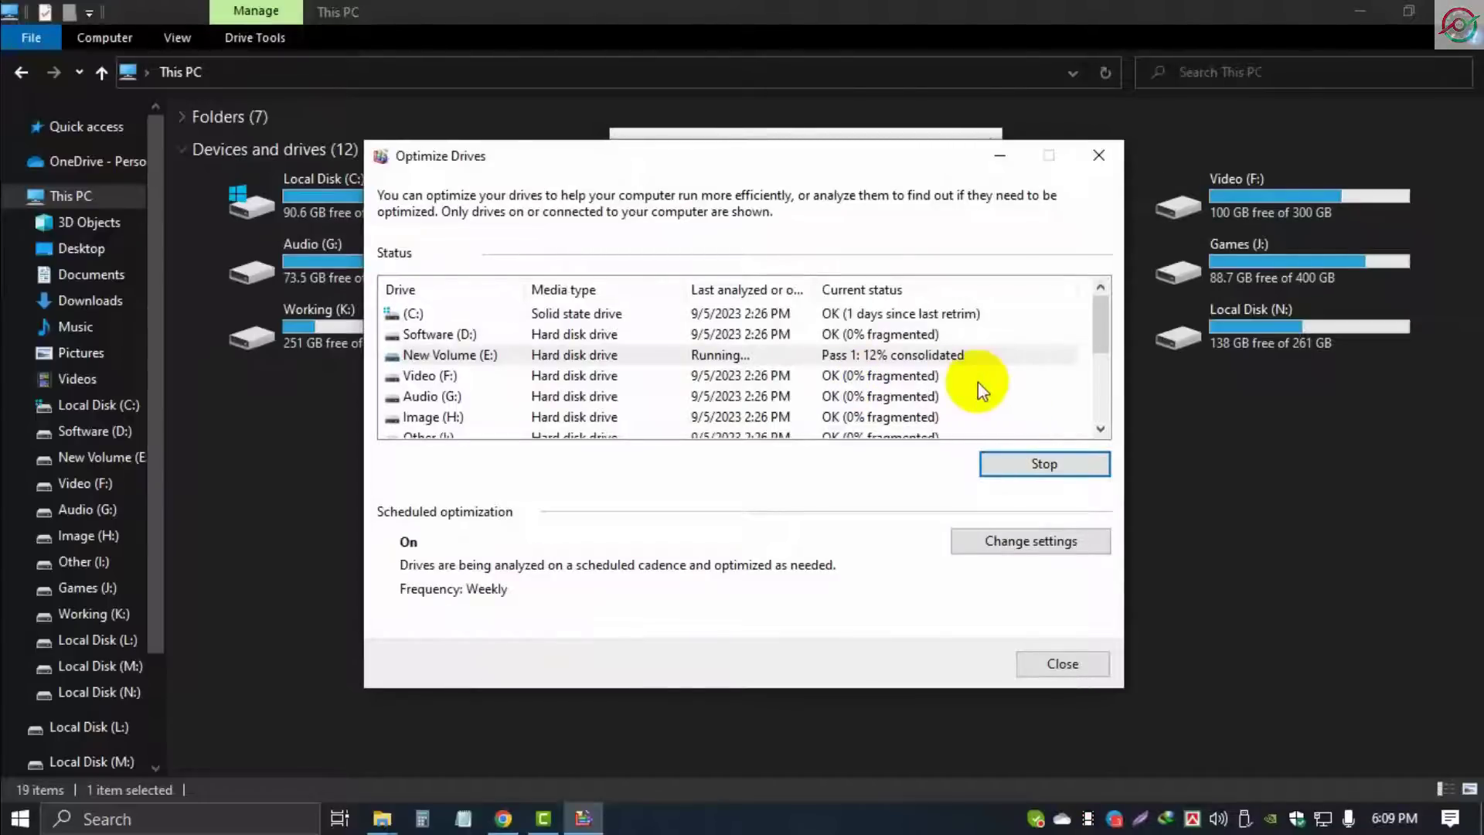
pyautogui.moveTo(719, 370)
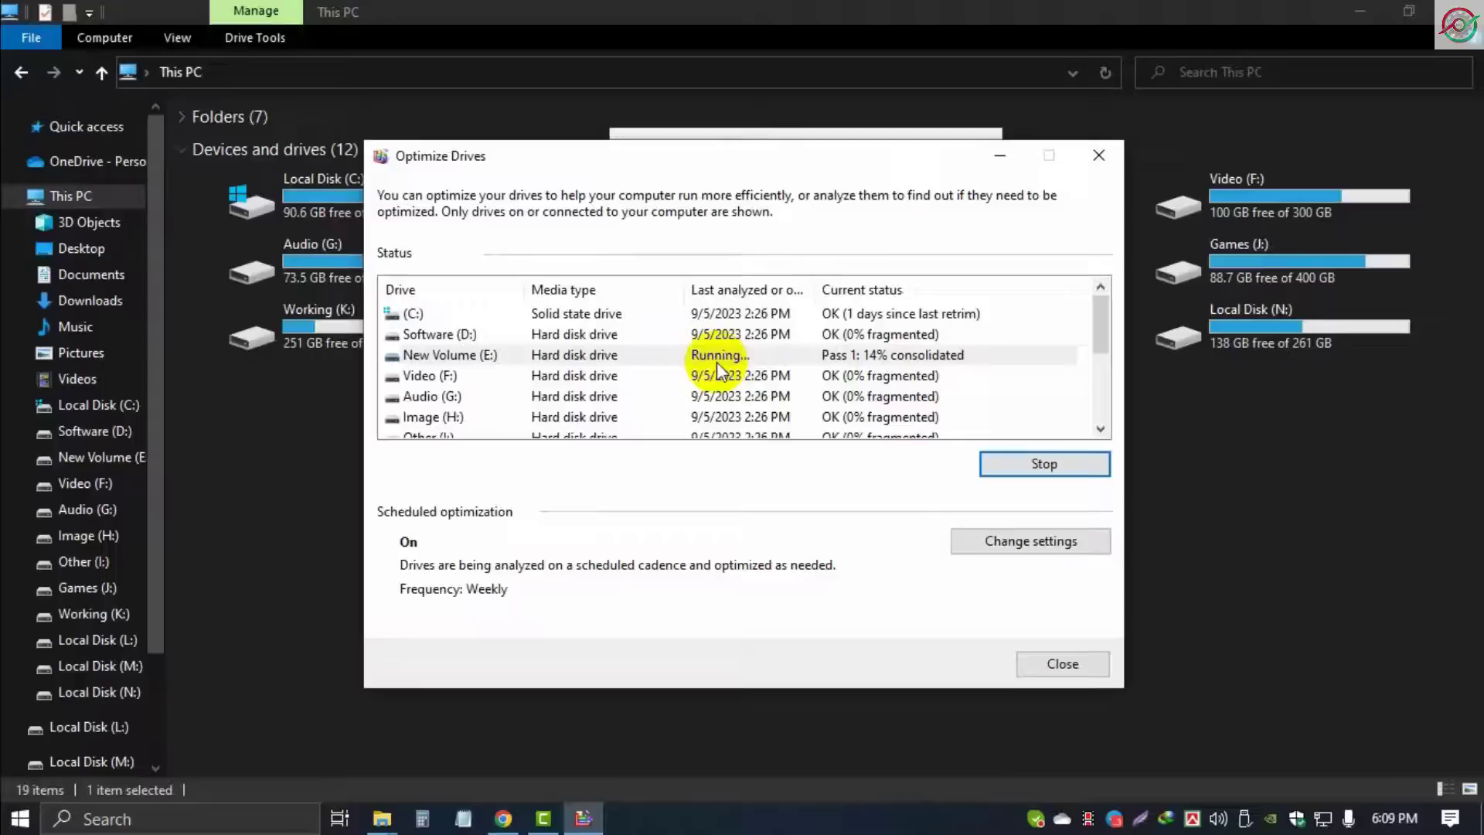
pyautogui.moveTo(914, 370)
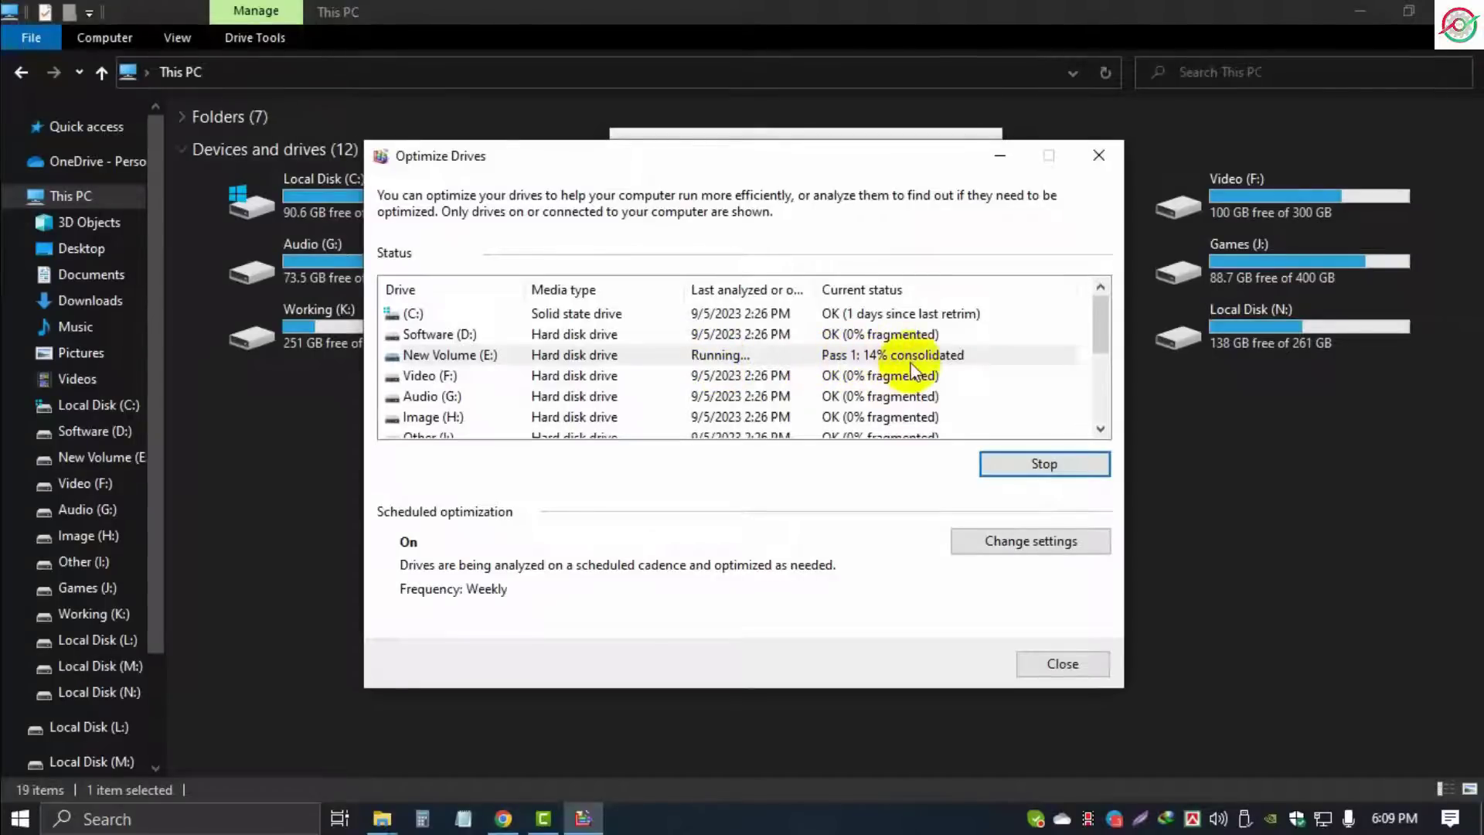
pyautogui.moveTo(906, 473)
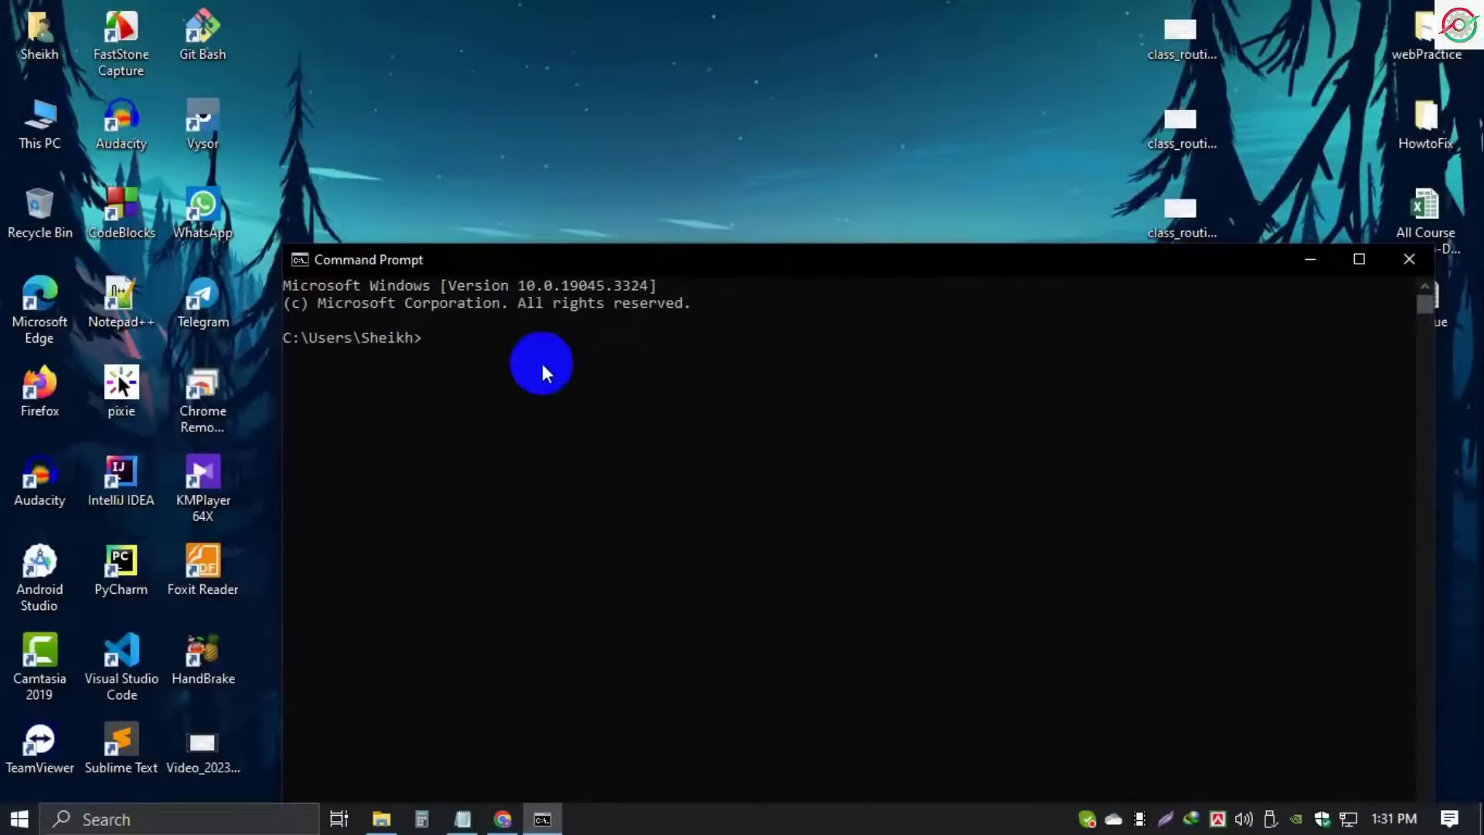
# - Run chkdsk /f on drive N: to correct its file system errors
pyautogui.write('ch')
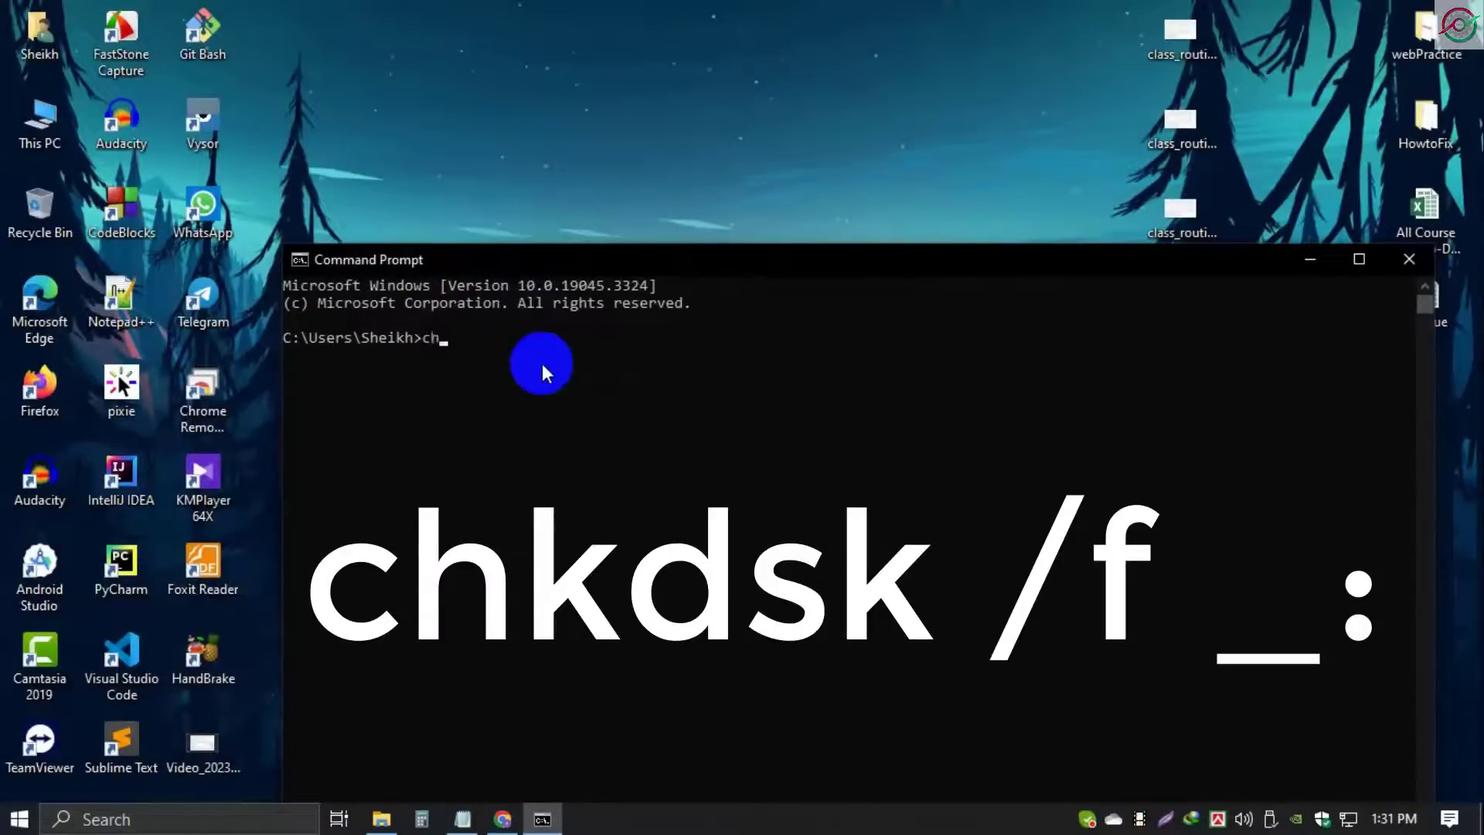
pyautogui.write('dsk')
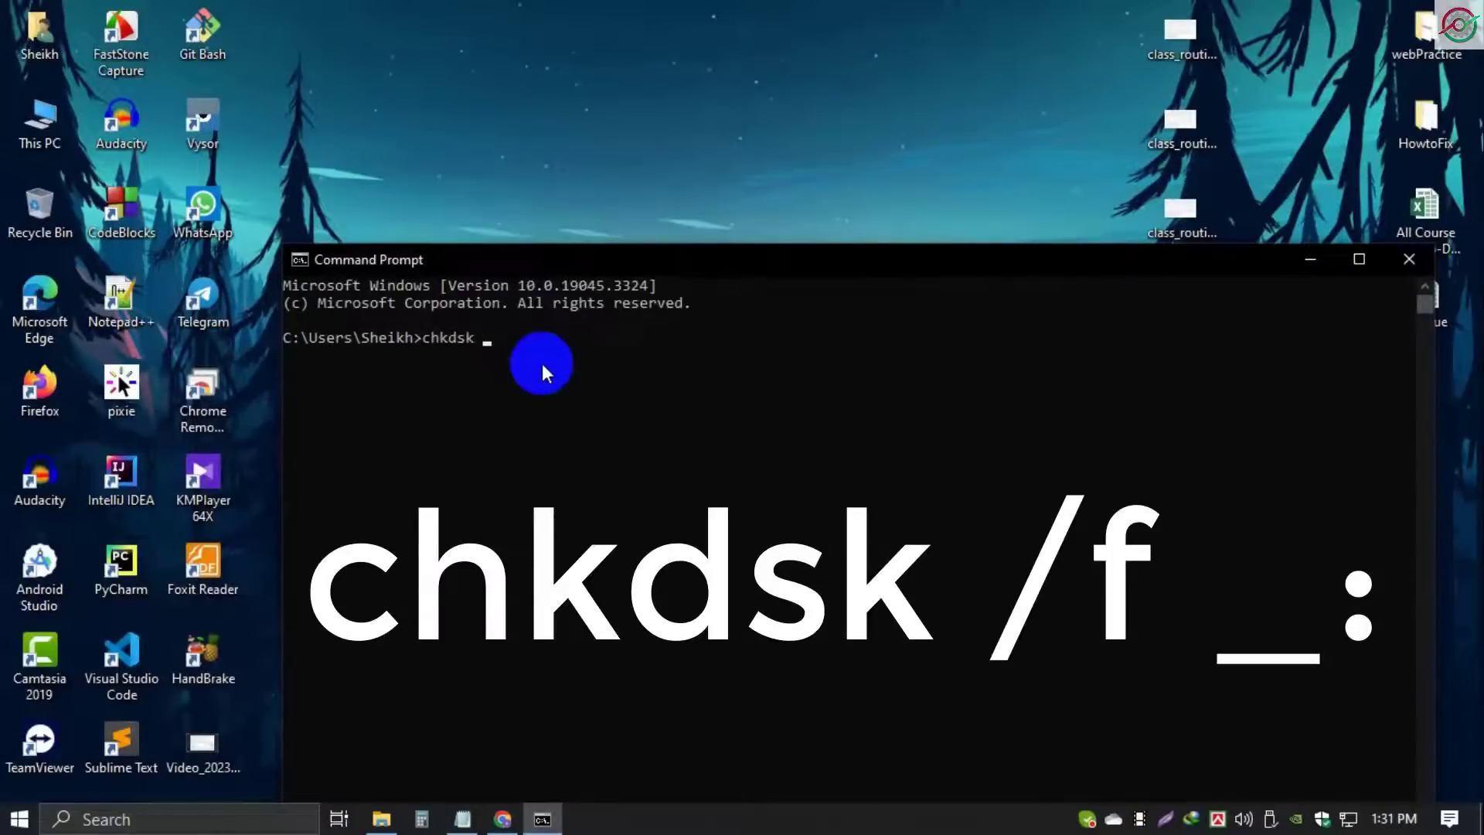
pyautogui.write('/f')
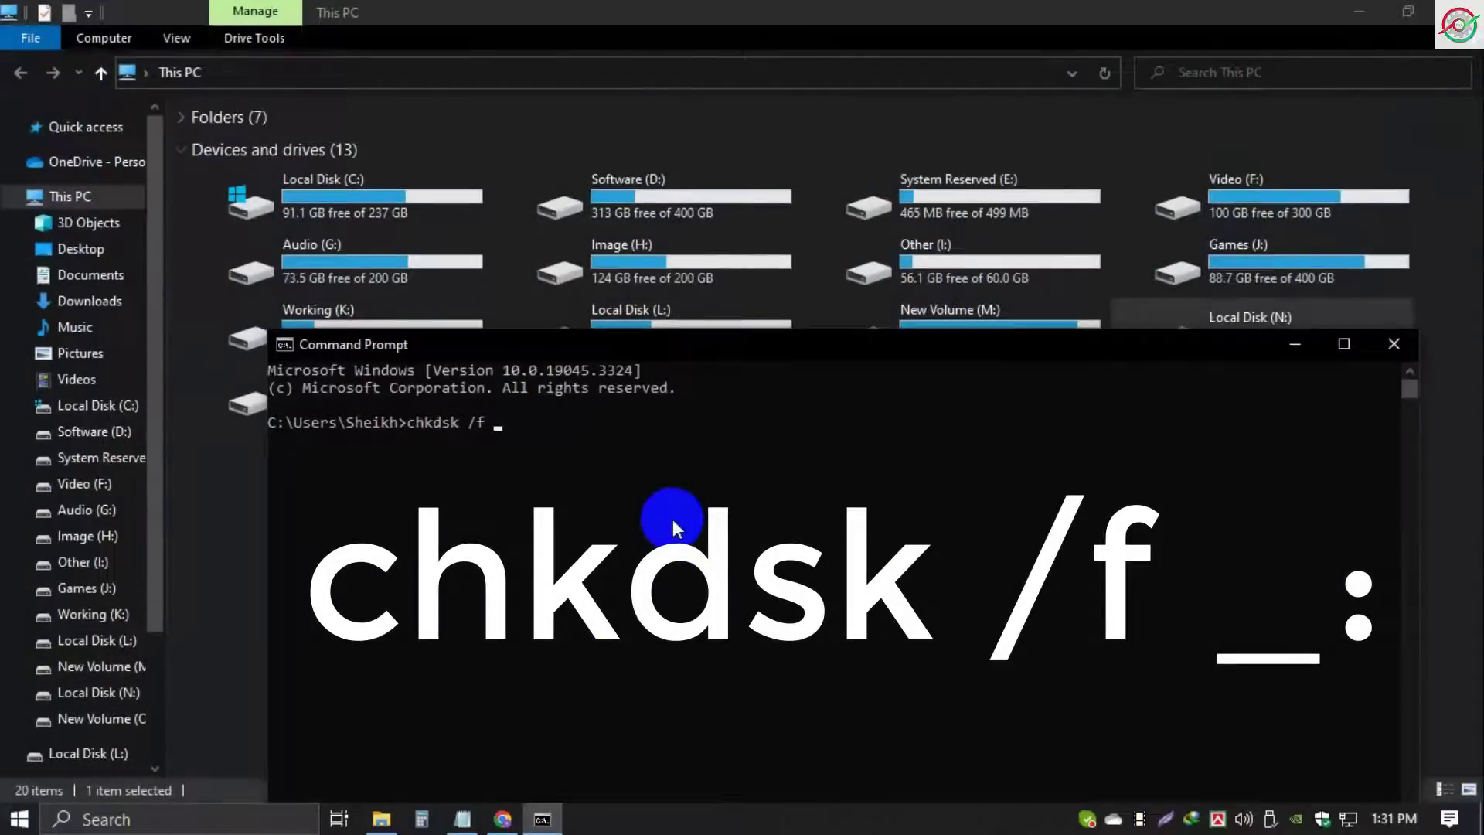
pyautogui.write('n.')
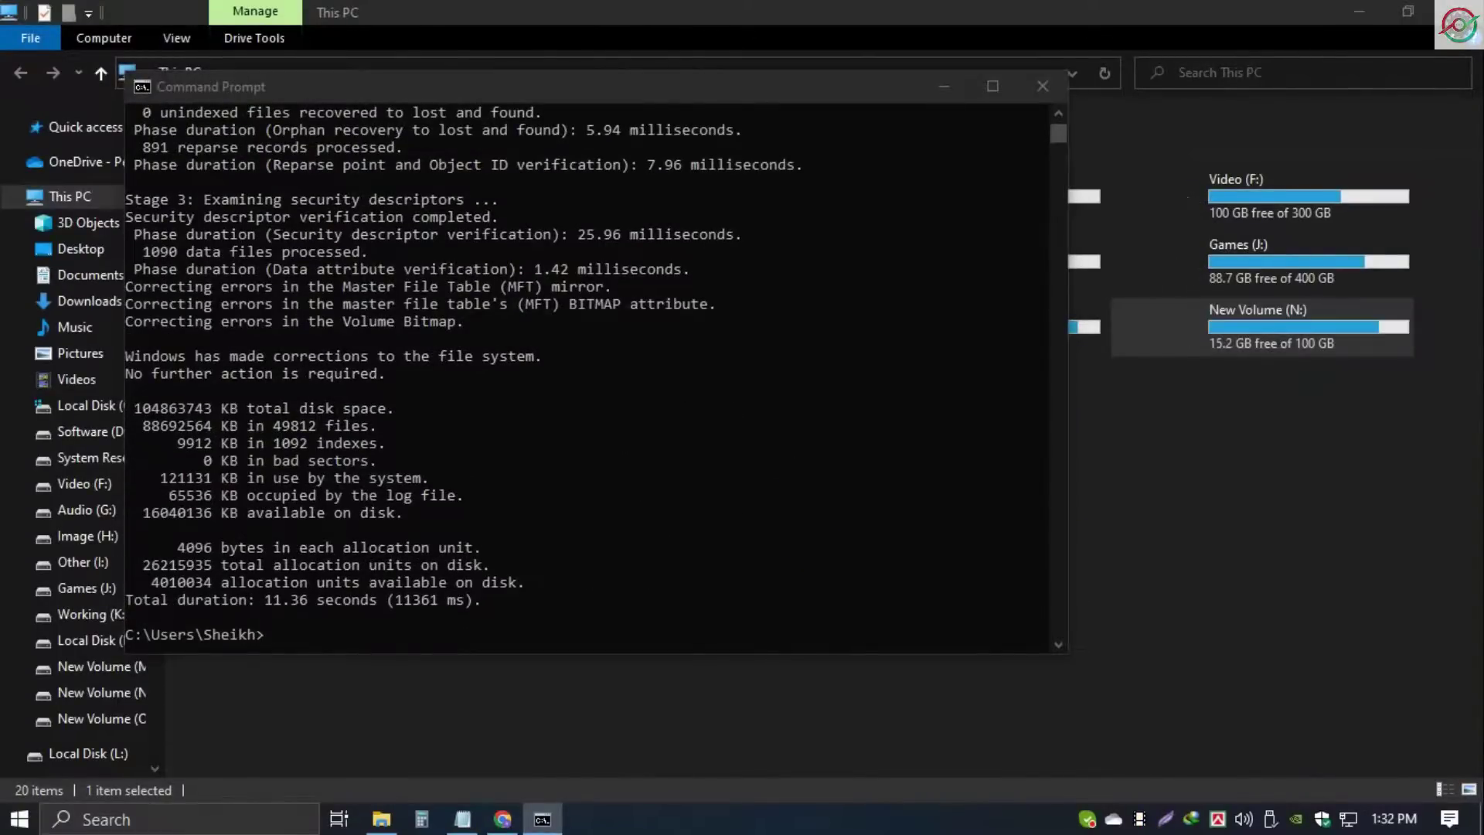
# - Close Command Prompt and run Disk Cleanup on the readable New Volume (N:)
pyautogui.click(1042, 86)
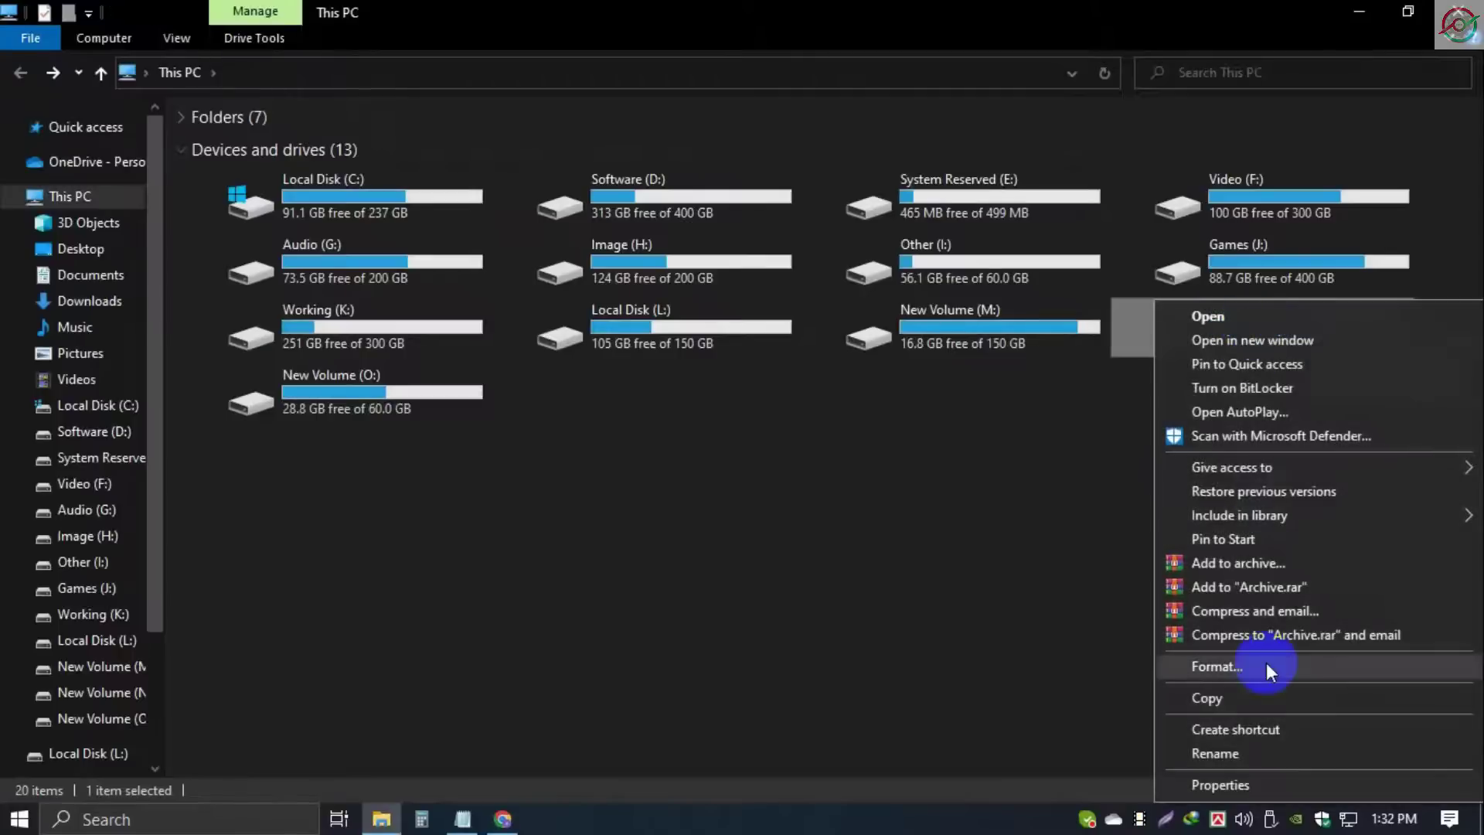
pyautogui.click(1220, 785)
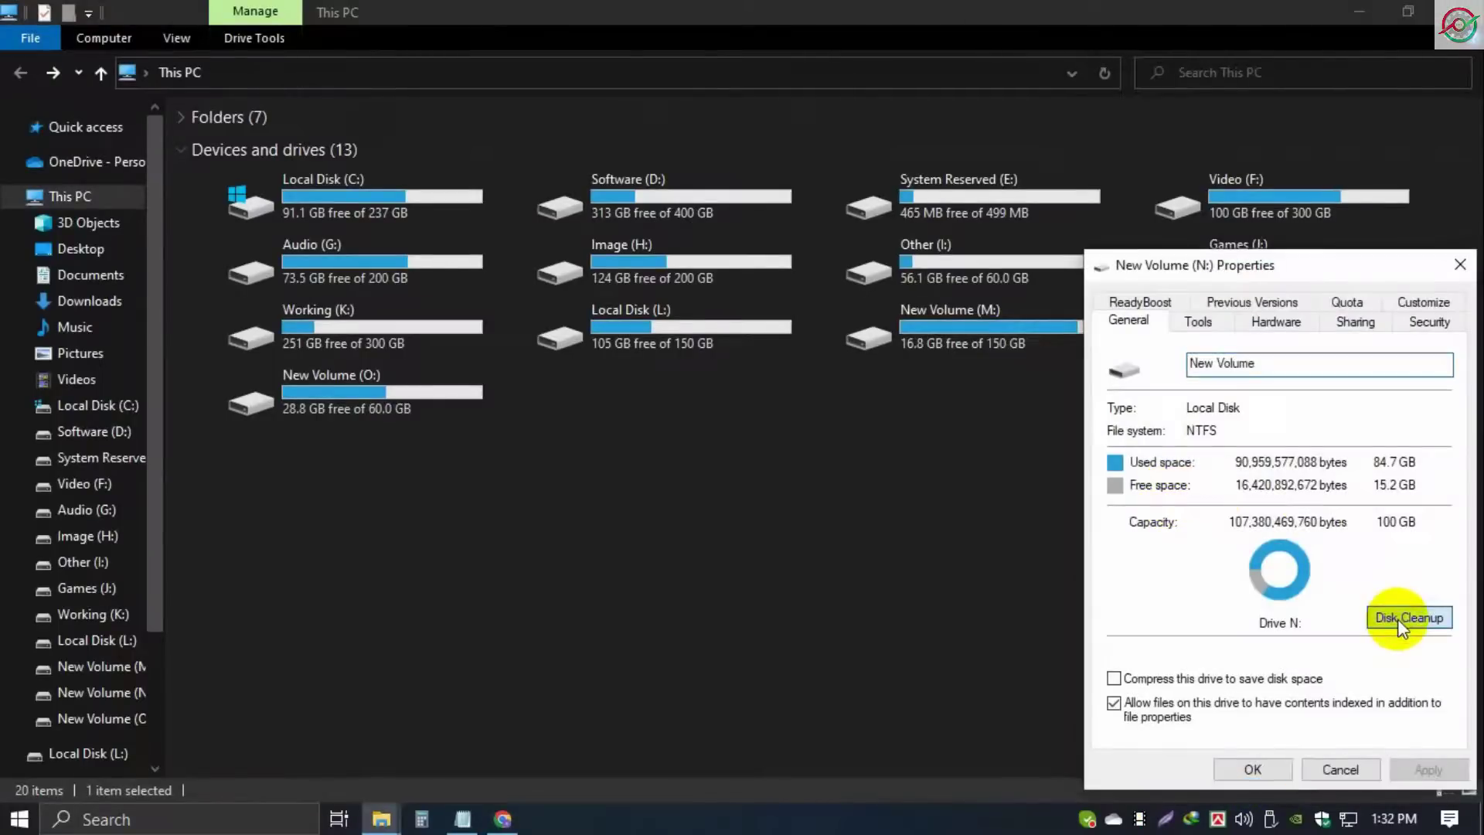
pyautogui.click(1408, 617)
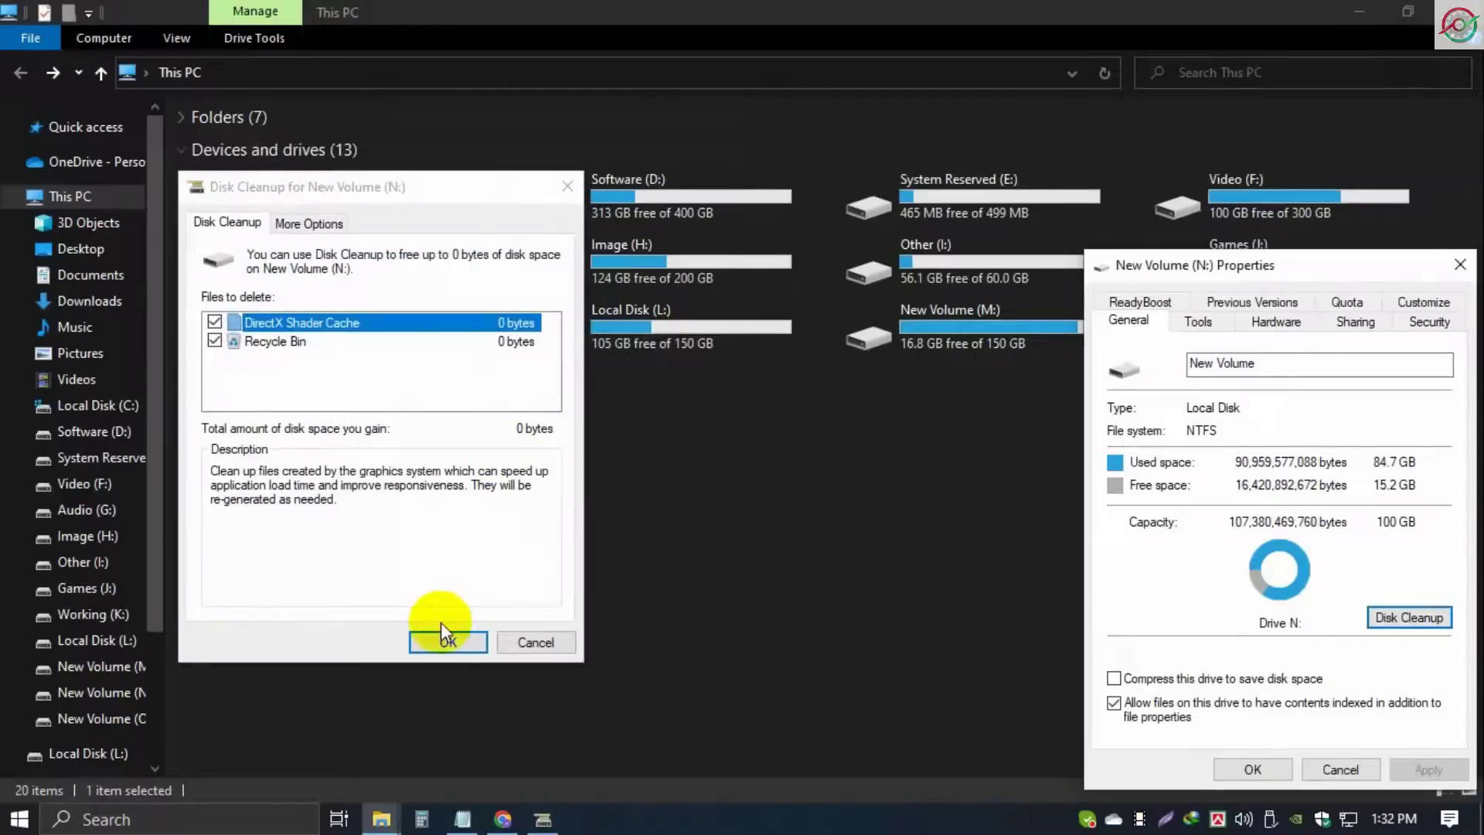
pyautogui.click(447, 642)
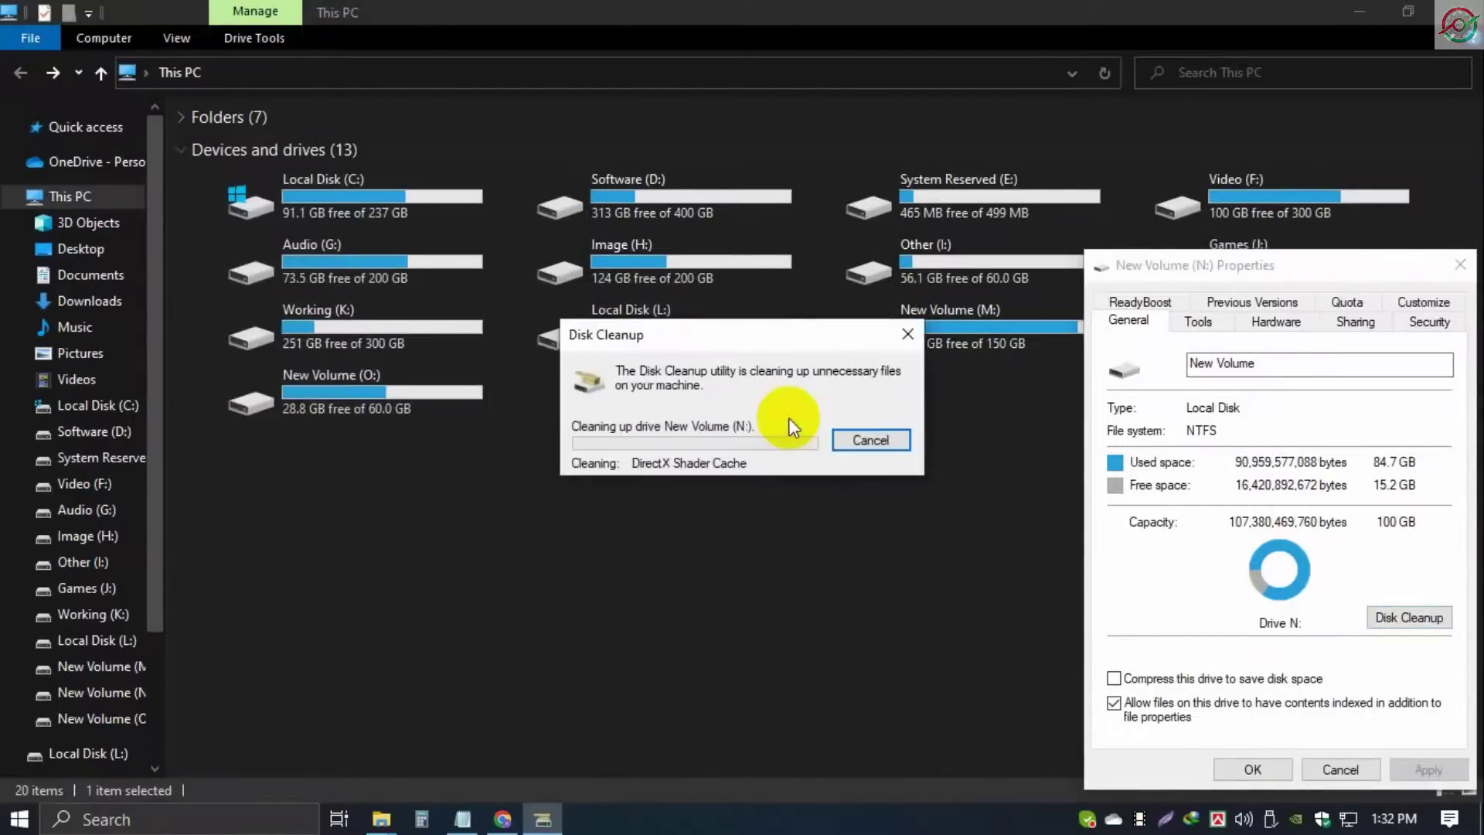